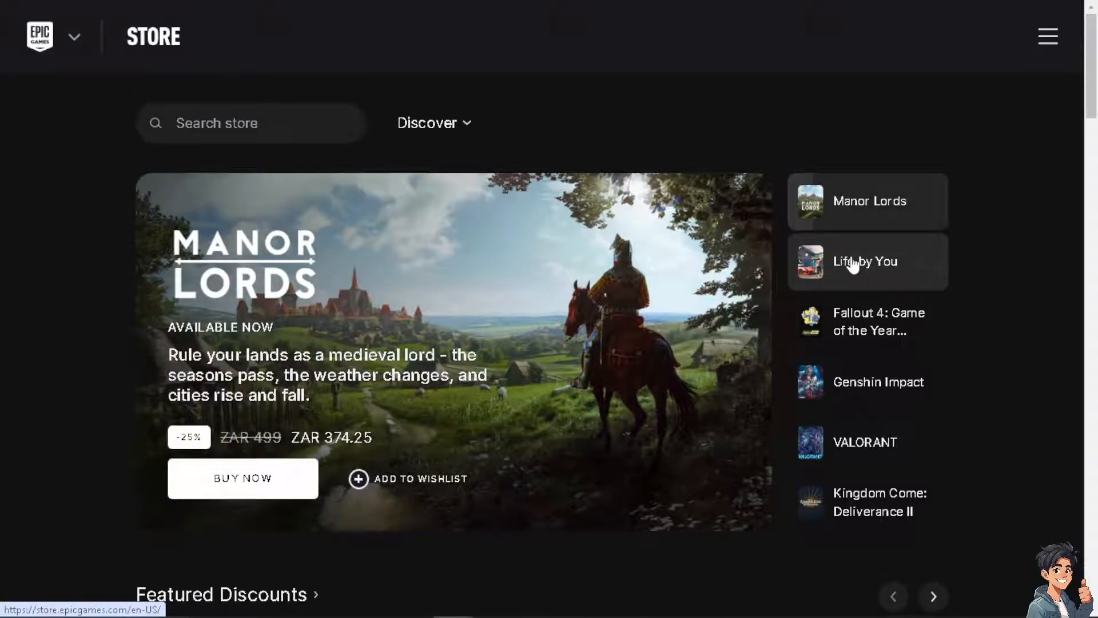
- Display the Sign in Failed screenshot showing error code AS-3, then search Google for Malwarebytes
click(864, 261)
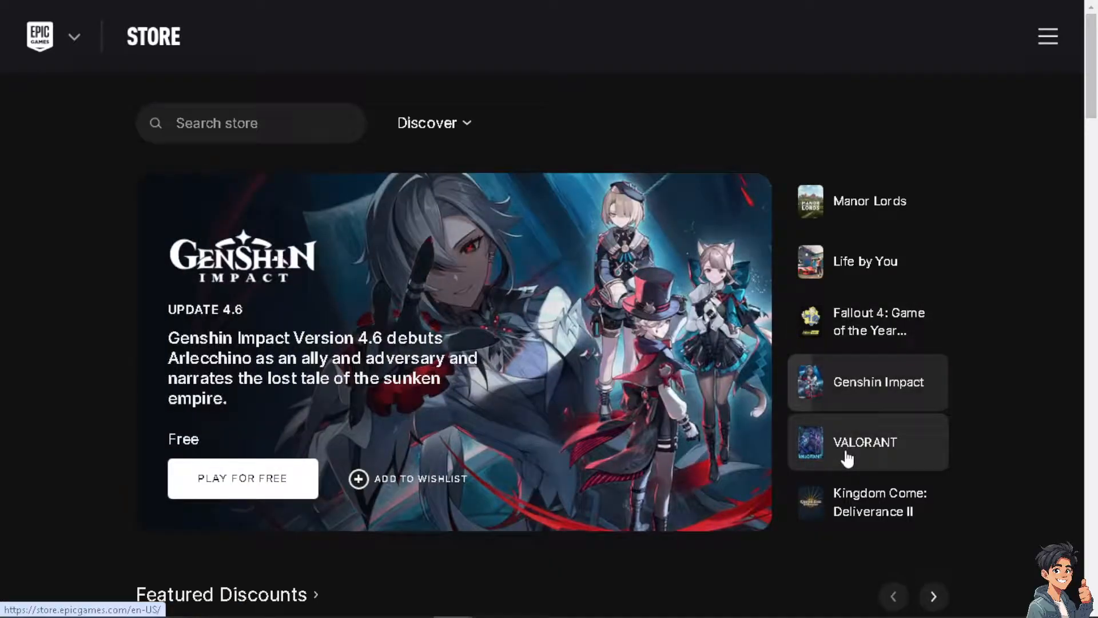
click(867, 502)
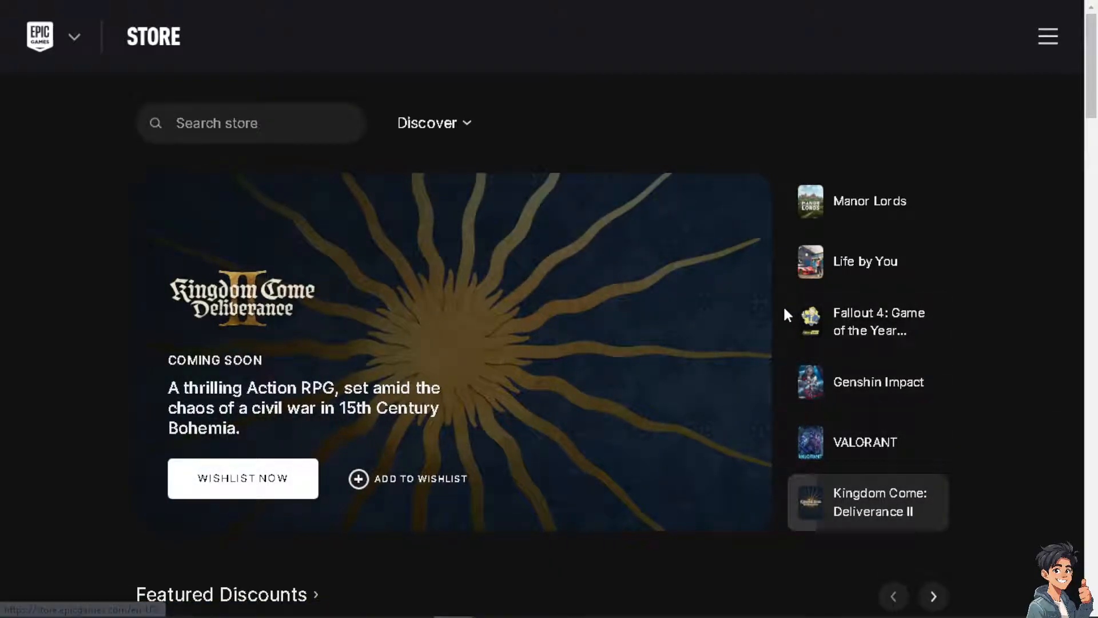
click(868, 201)
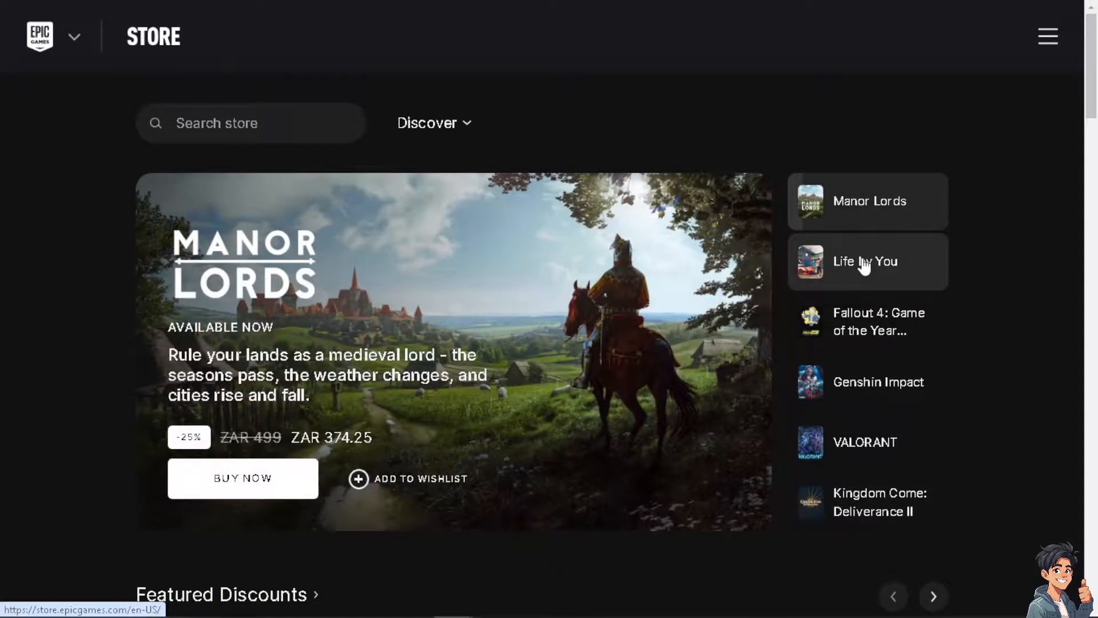
click(866, 321)
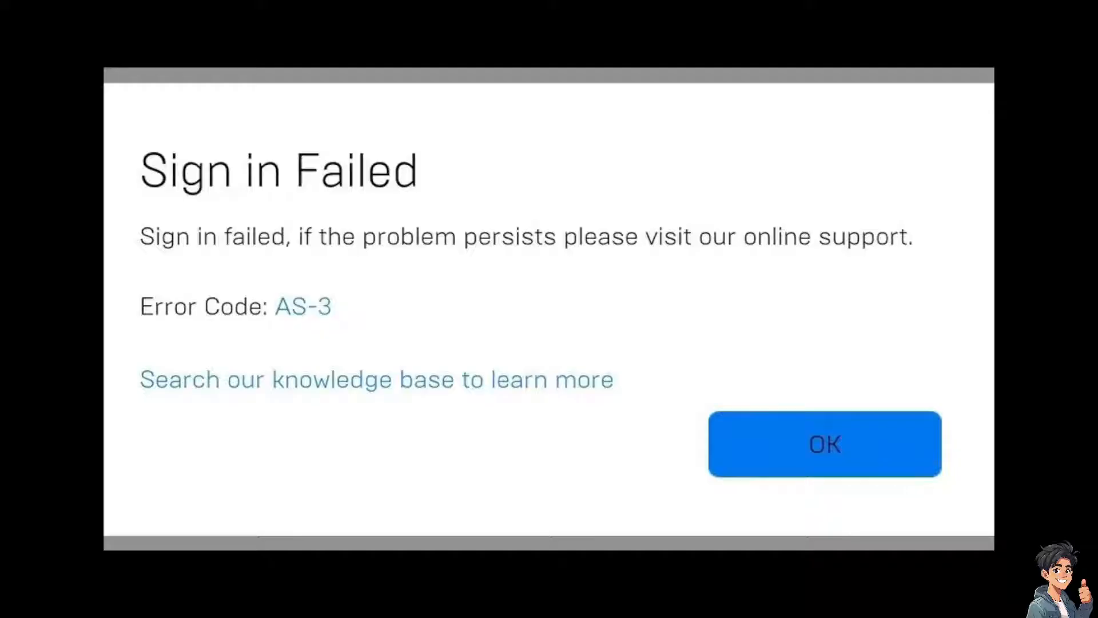
mouse_move(428, 281)
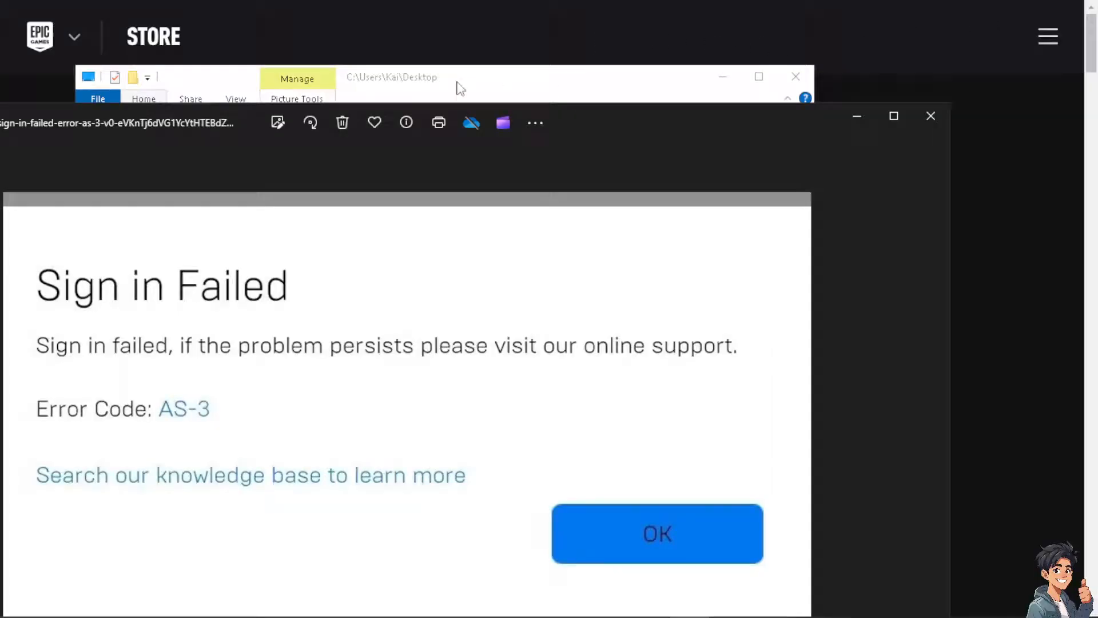
click(656, 533)
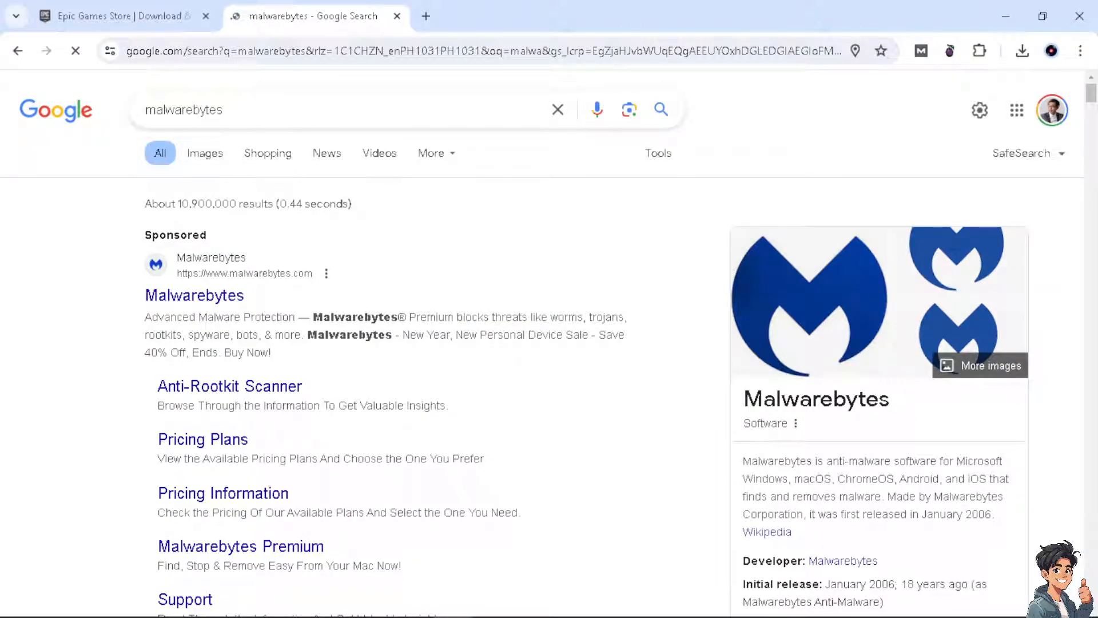
- View the Malwarebytes home page full screen and scroll through its product and awards sections
key(f11)
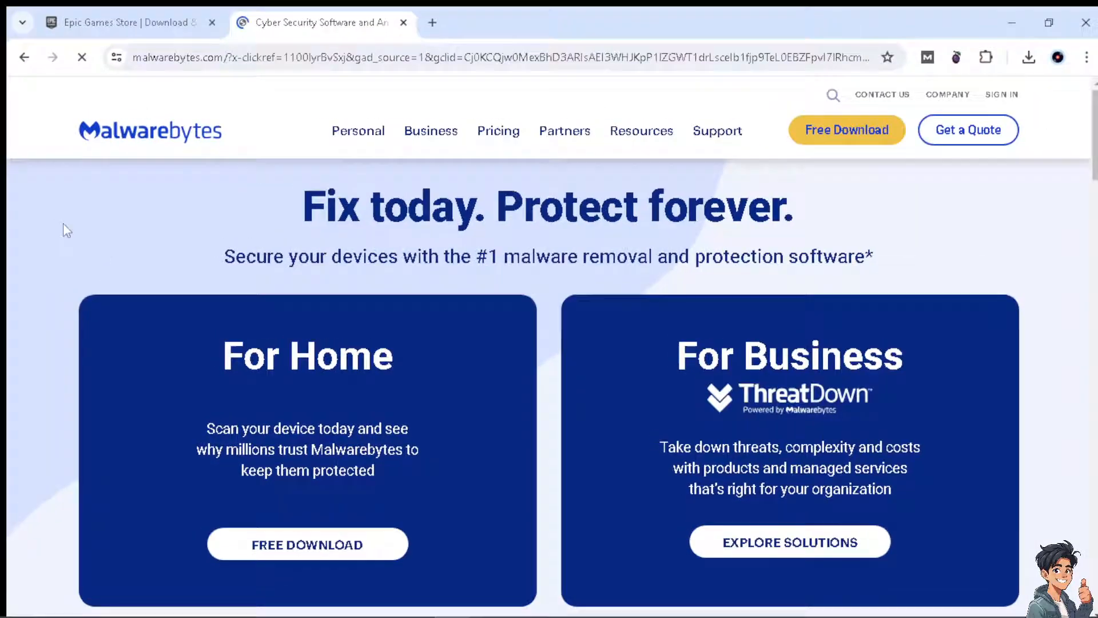
key(f11)
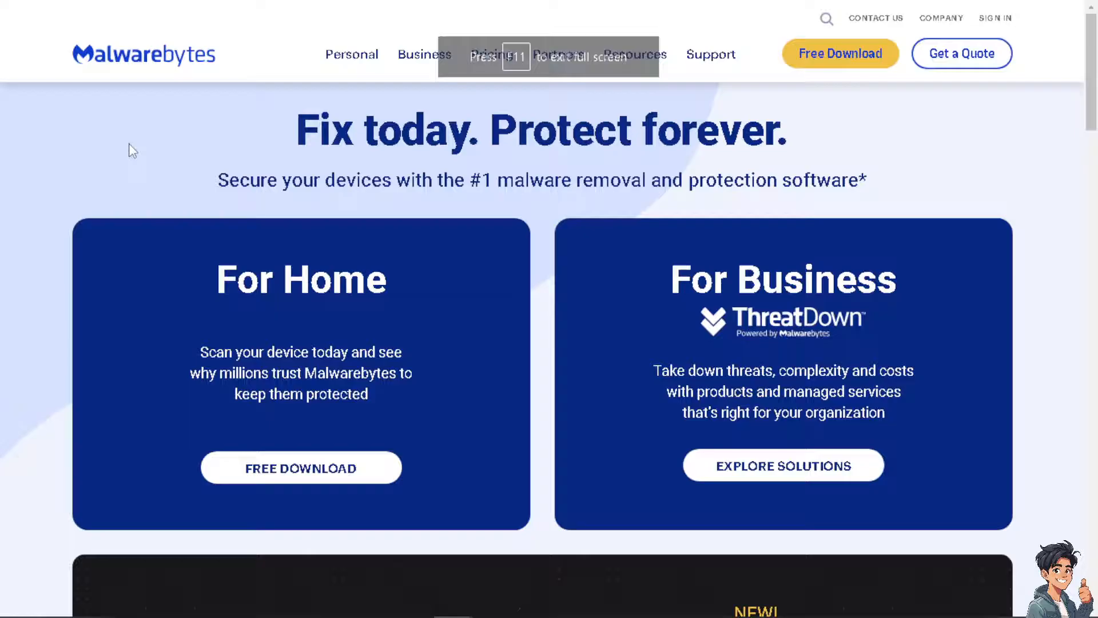
scroll(down, 3)
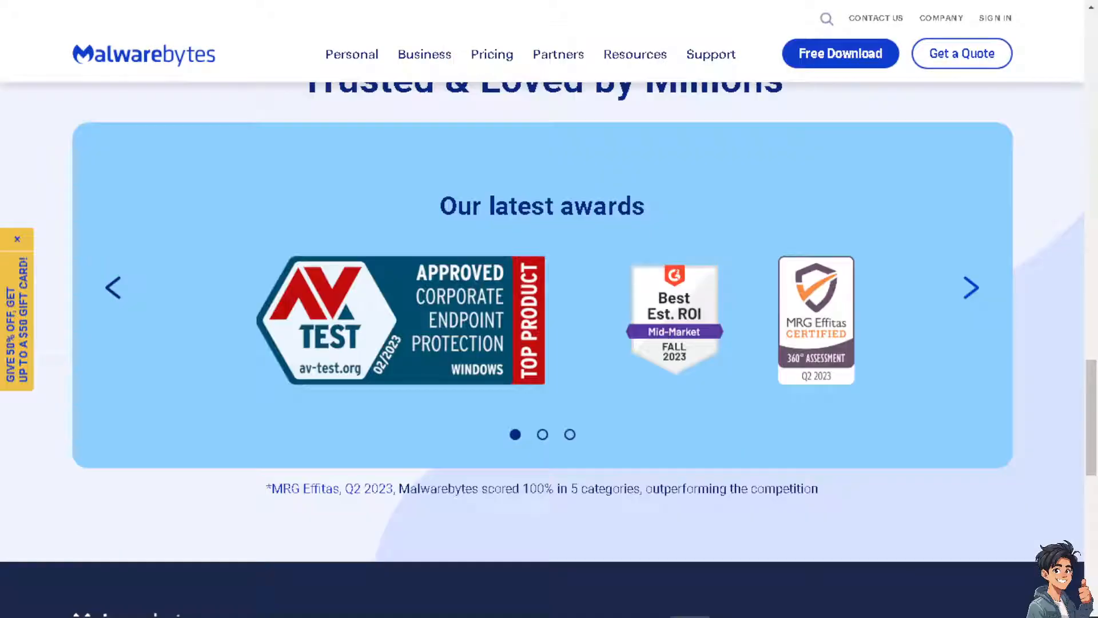
scroll(down, 3)
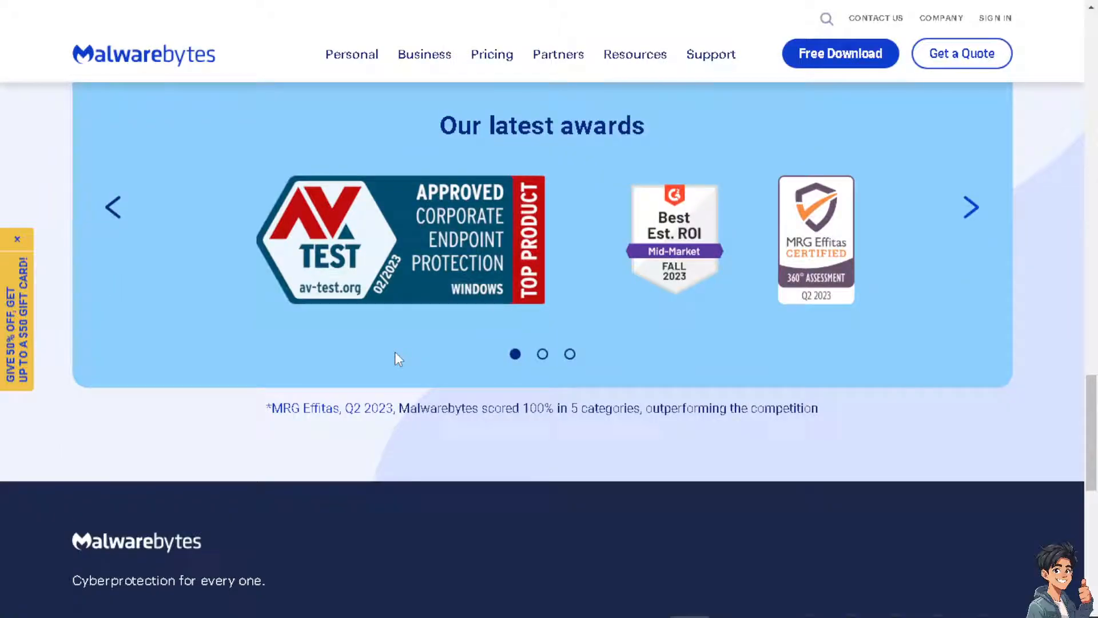
scroll(up, 3)
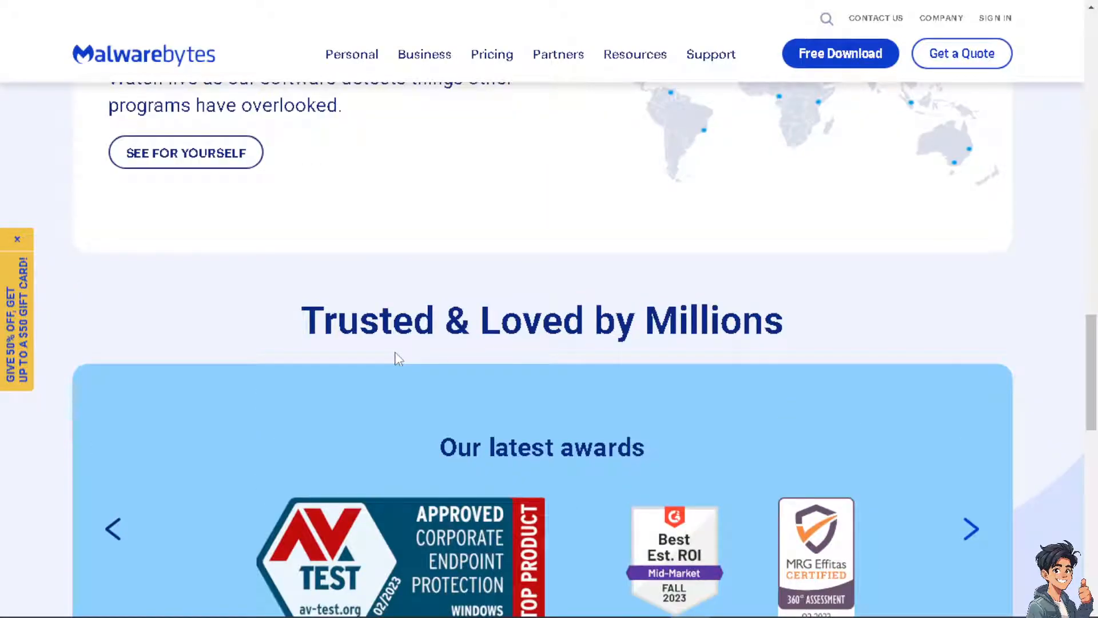
scroll(up, 3)
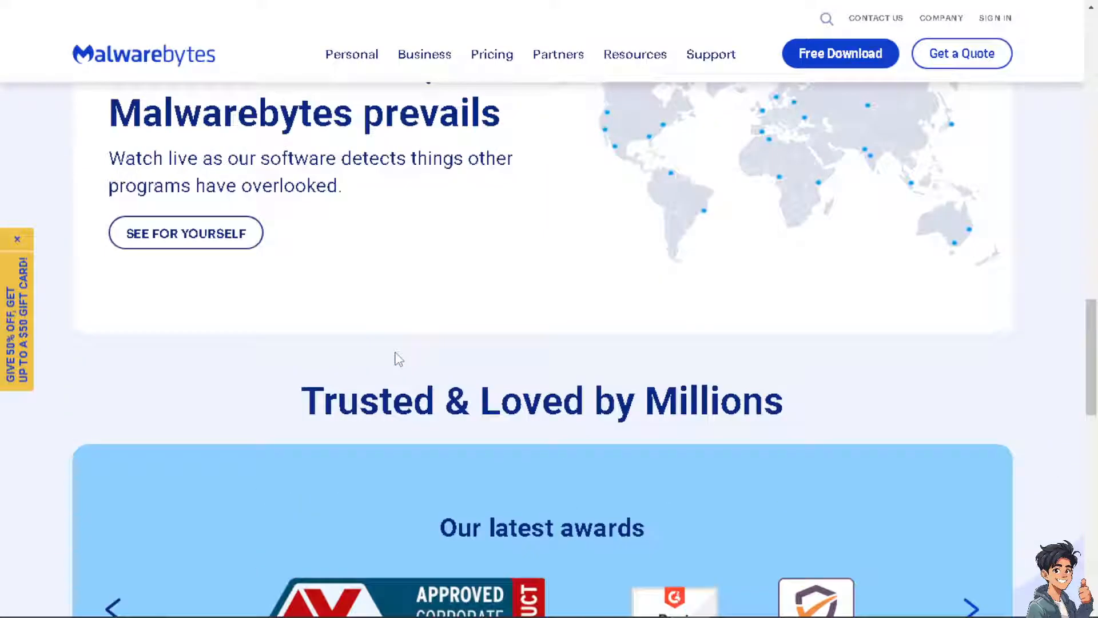
scroll(up, 3)
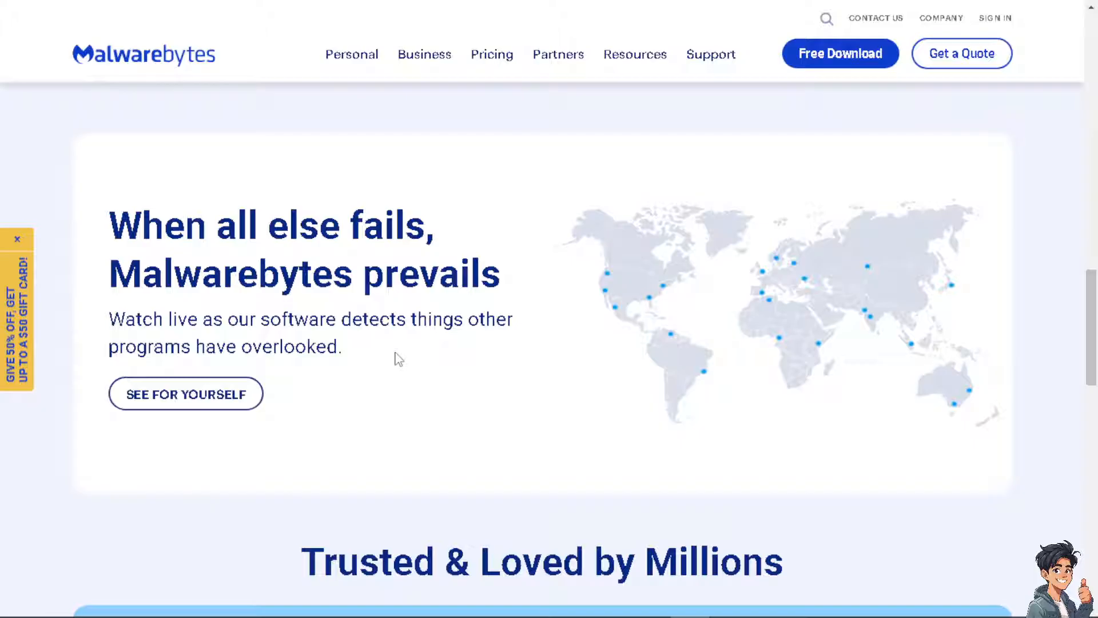
scroll(up, 3)
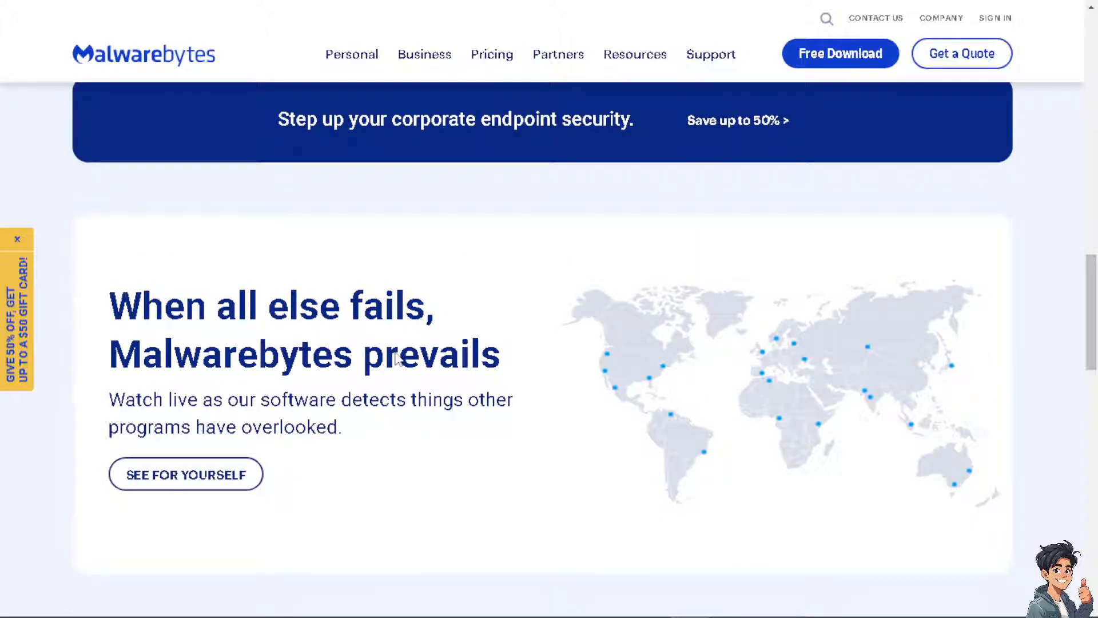
scroll(up, 3)
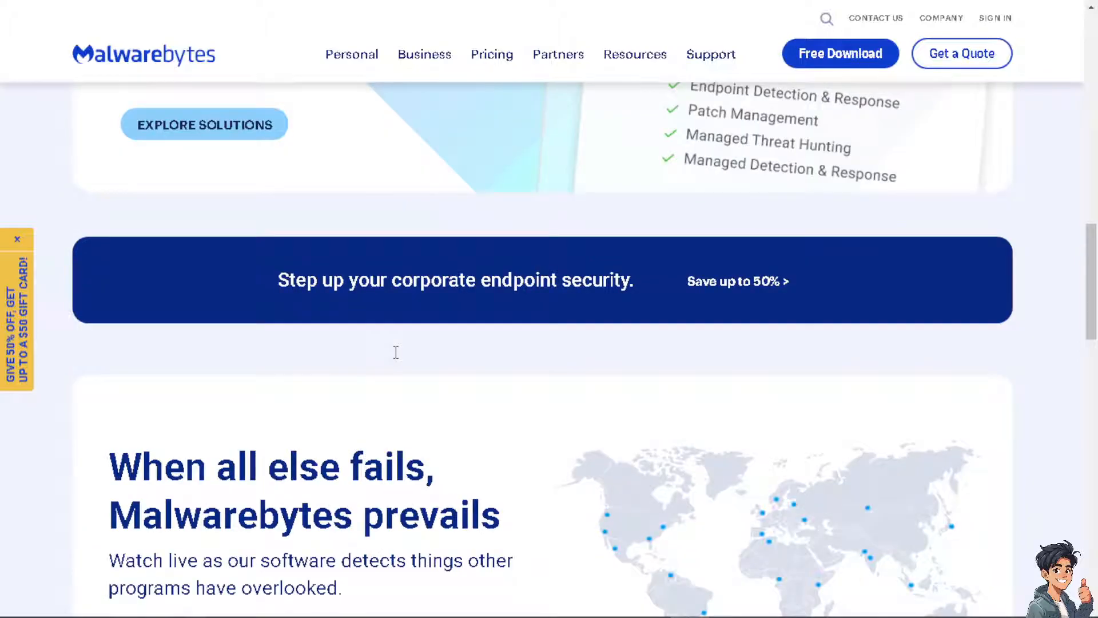
scroll(up, 3)
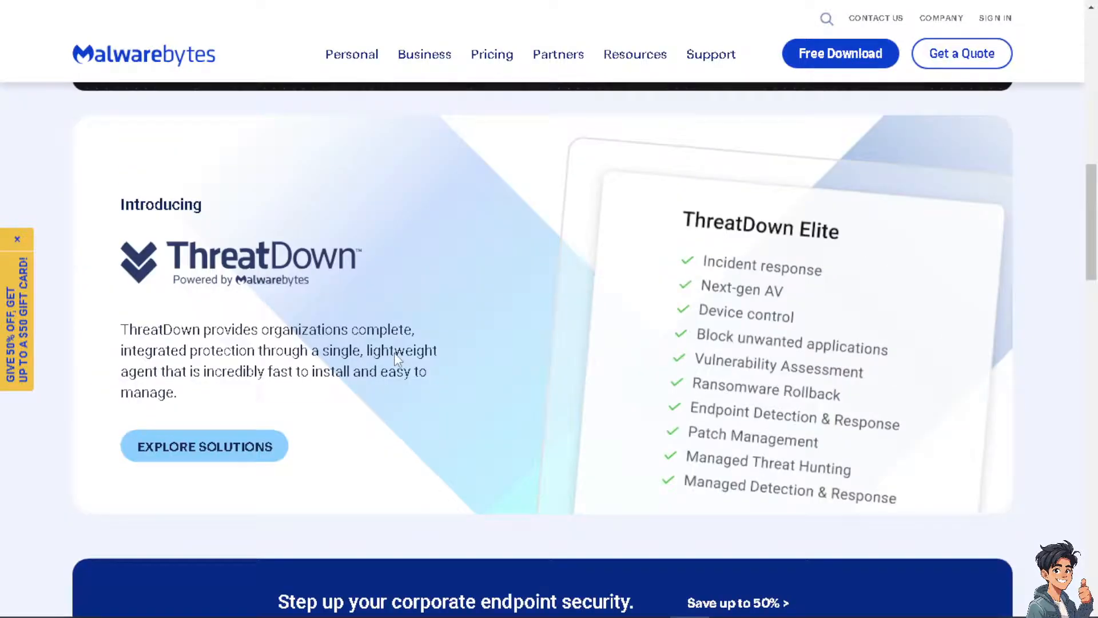
scroll(up, 3)
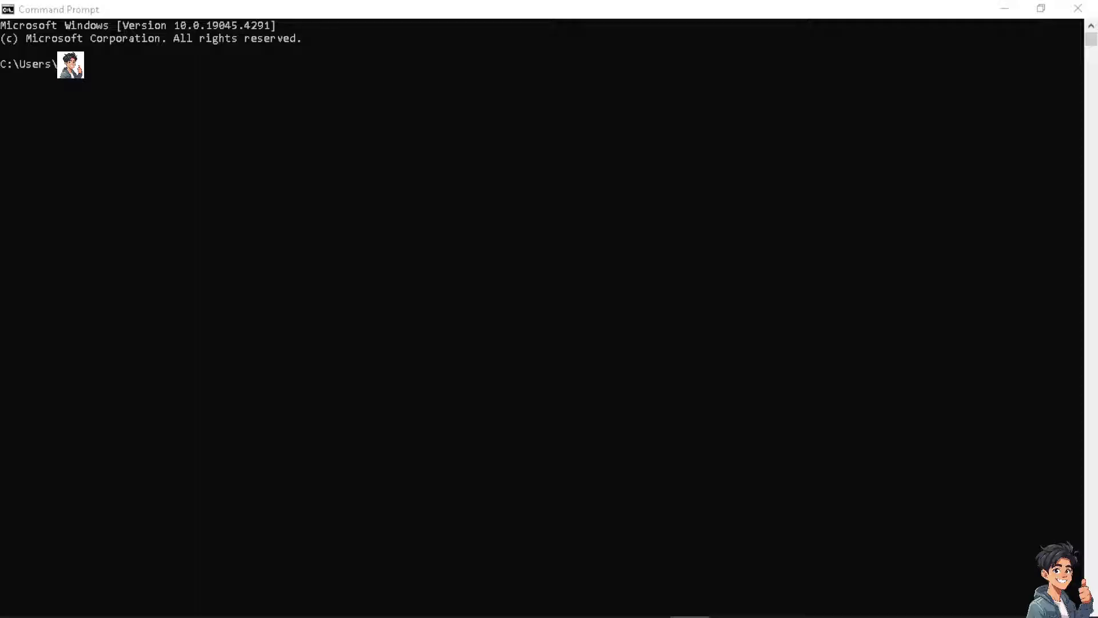
mouse_move(182, 295)
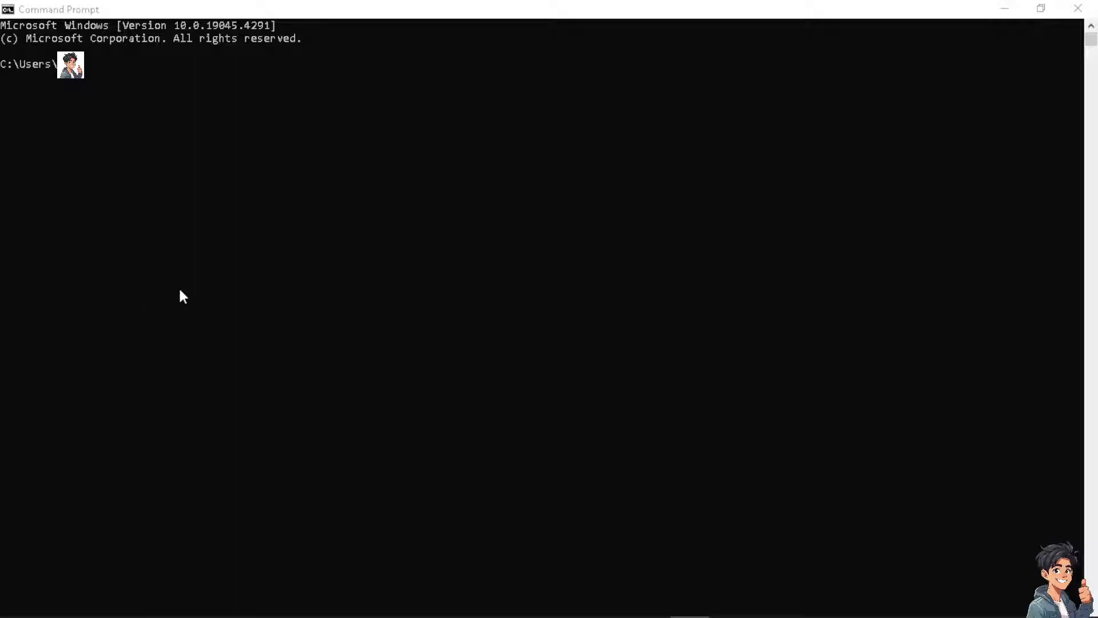
mouse_move(267, 143)
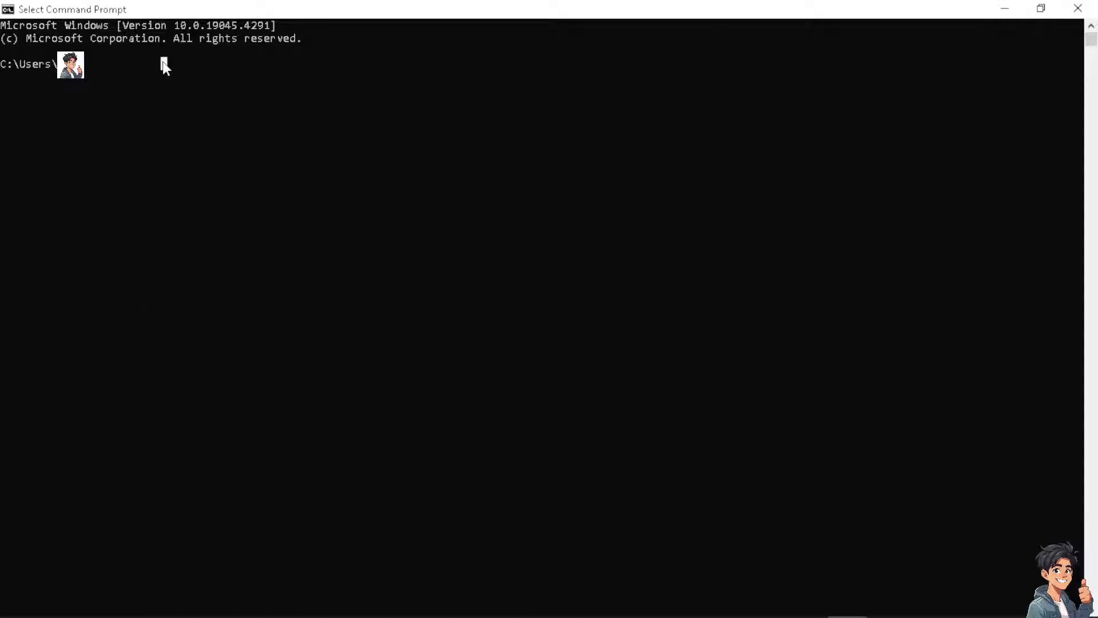
- Run ipconfig/flushdns so the DNS Resolver Cache reports a successful flush
text(ipco)
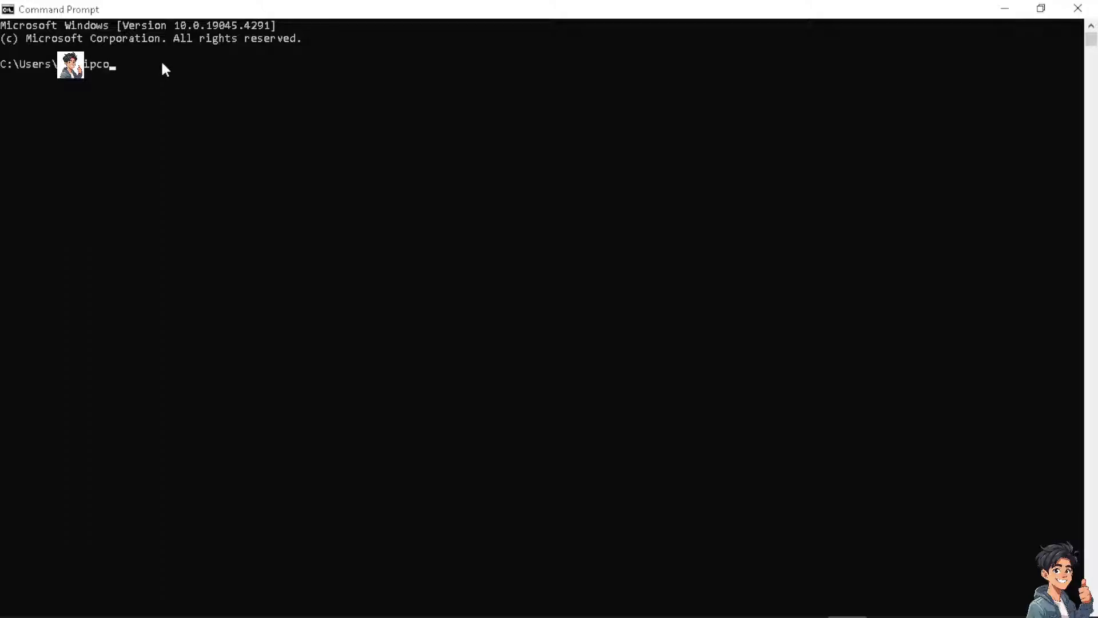
text(nfig)
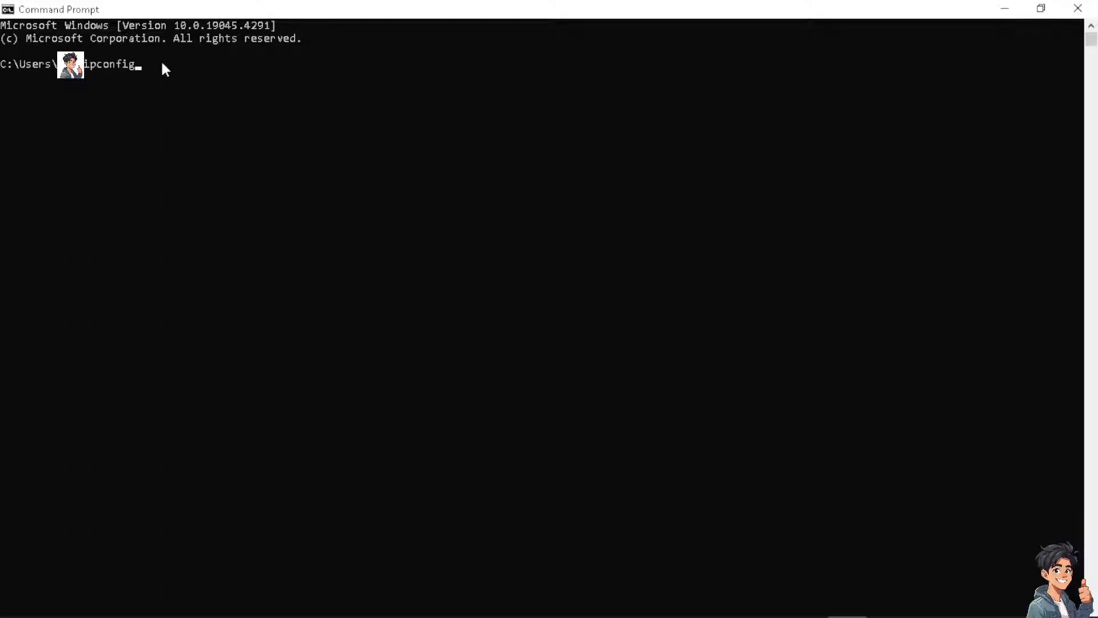
text(/fl)
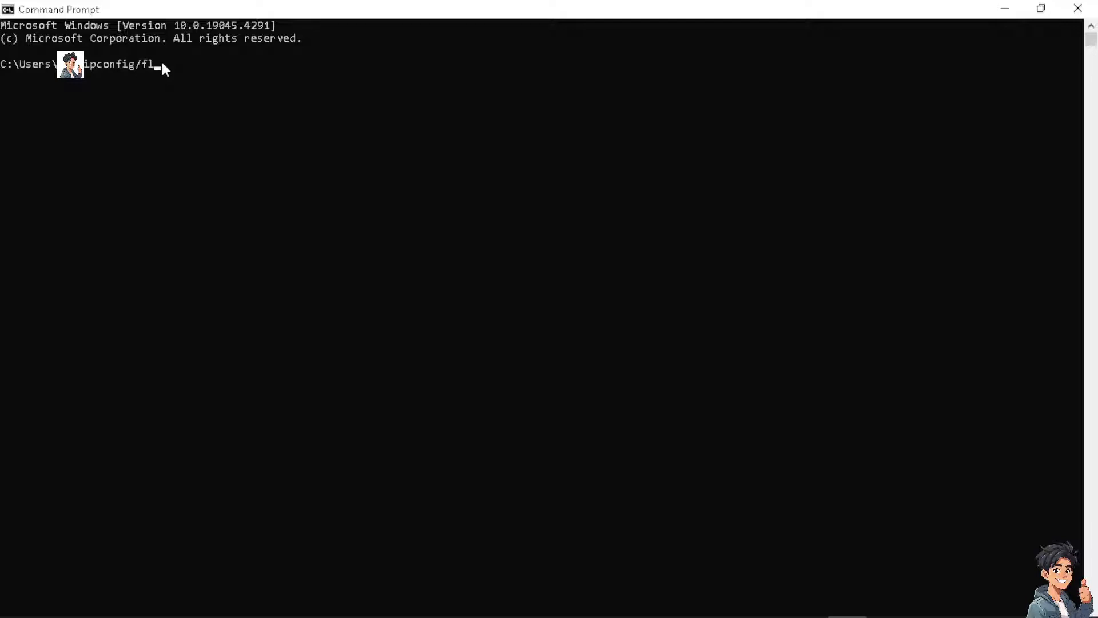
text(ushdns)
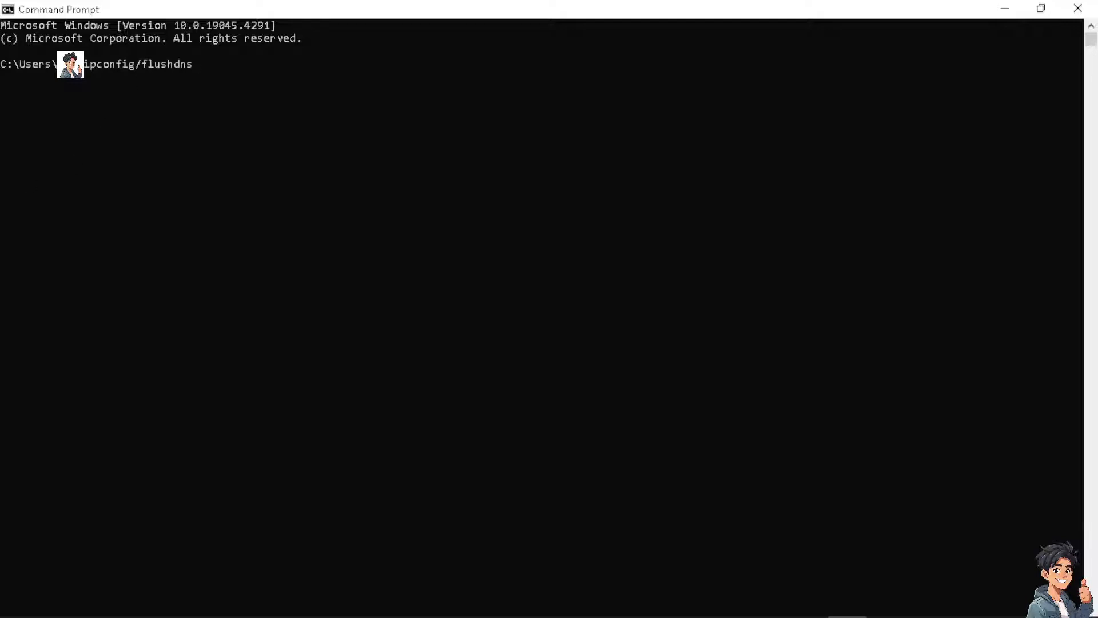
key(Return)
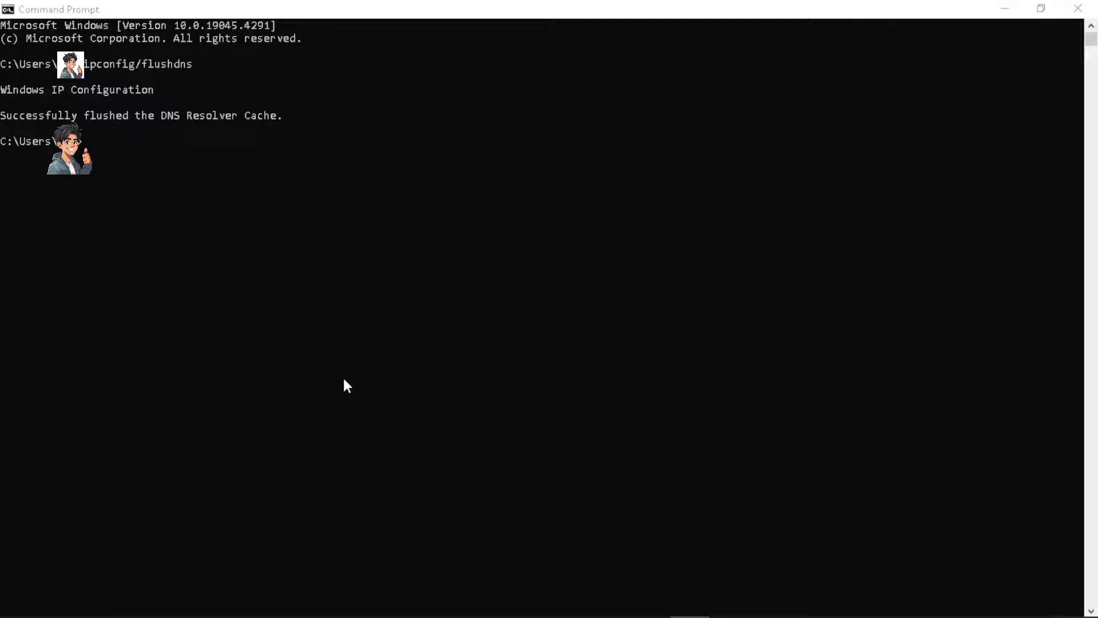
mouse_move(126, 239)
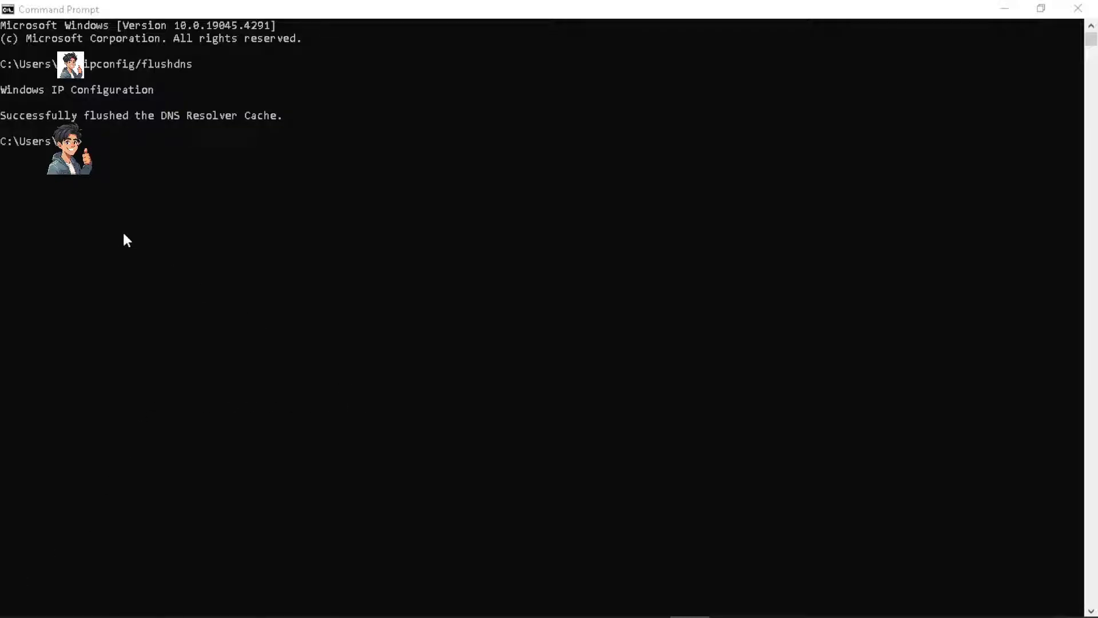
mouse_move(134, 242)
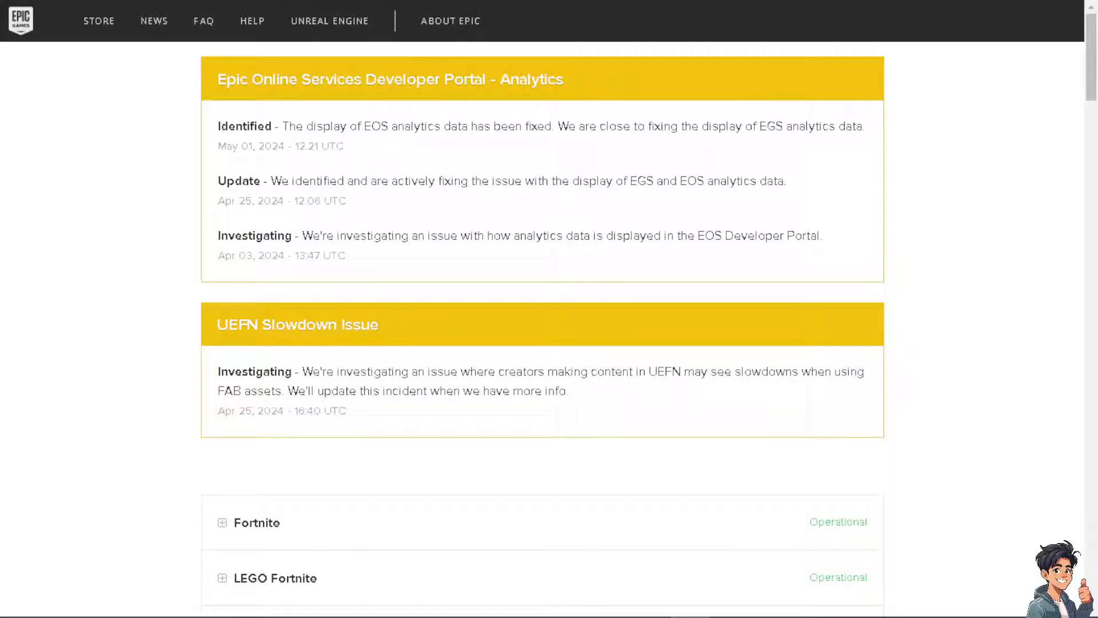
mouse_move(136, 344)
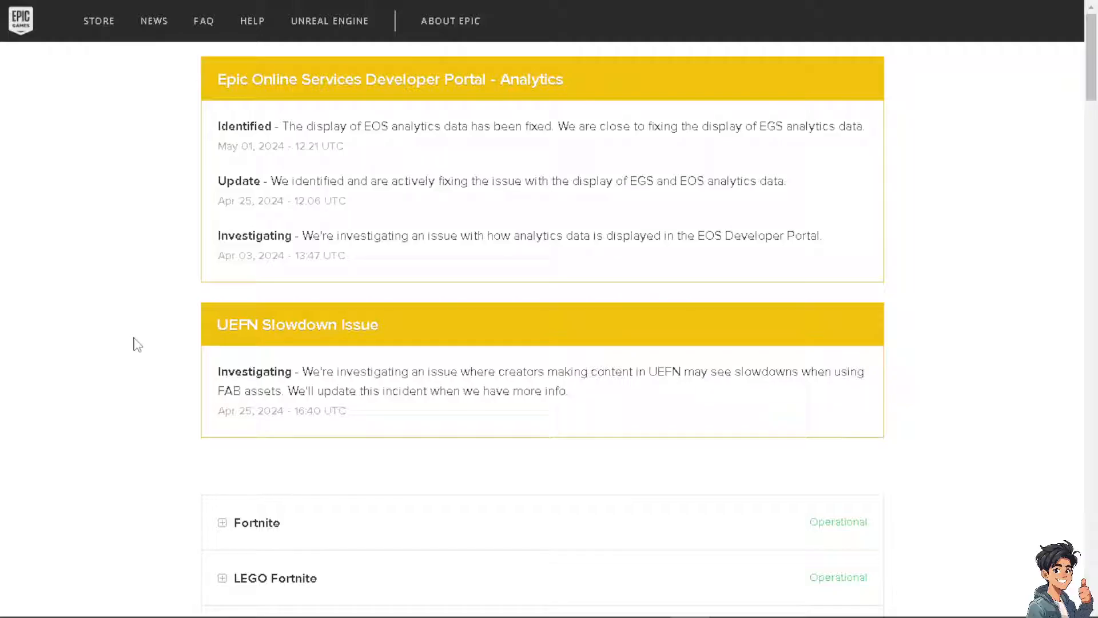
- Expand the Fortnite and Fortnite Festival status groups and review each service's Operational status
scroll(down, 3)
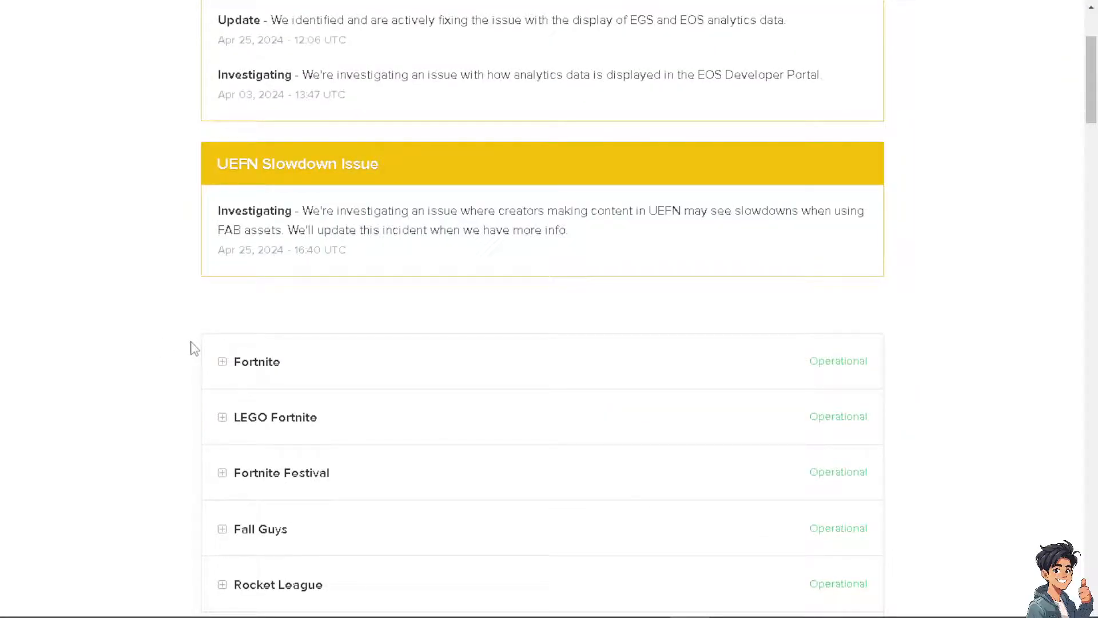
mouse_move(254, 346)
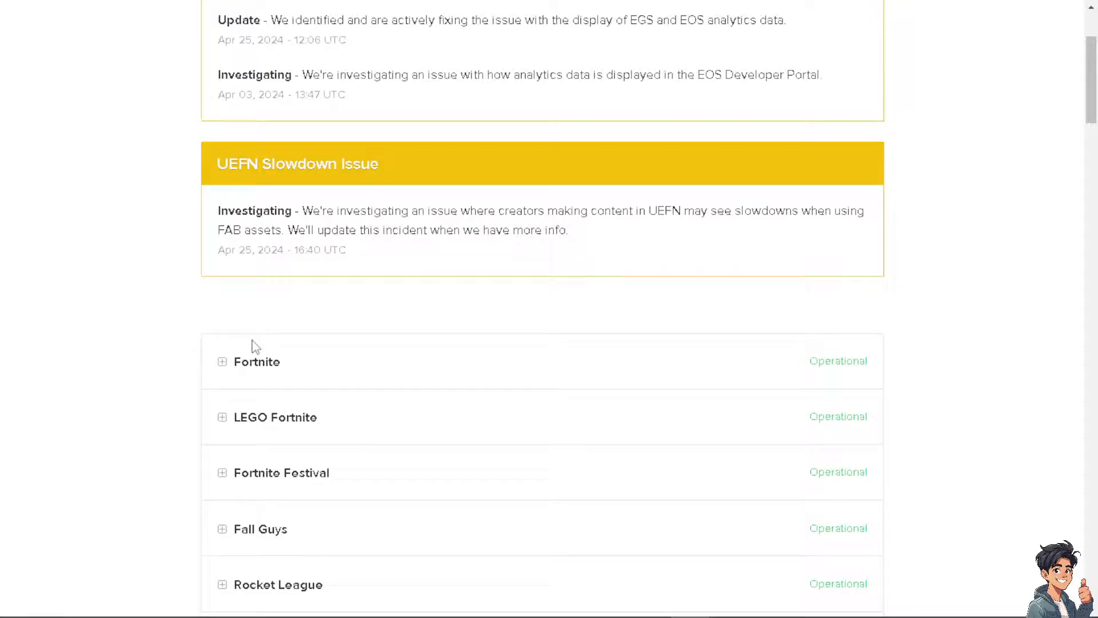
scroll(down, 3)
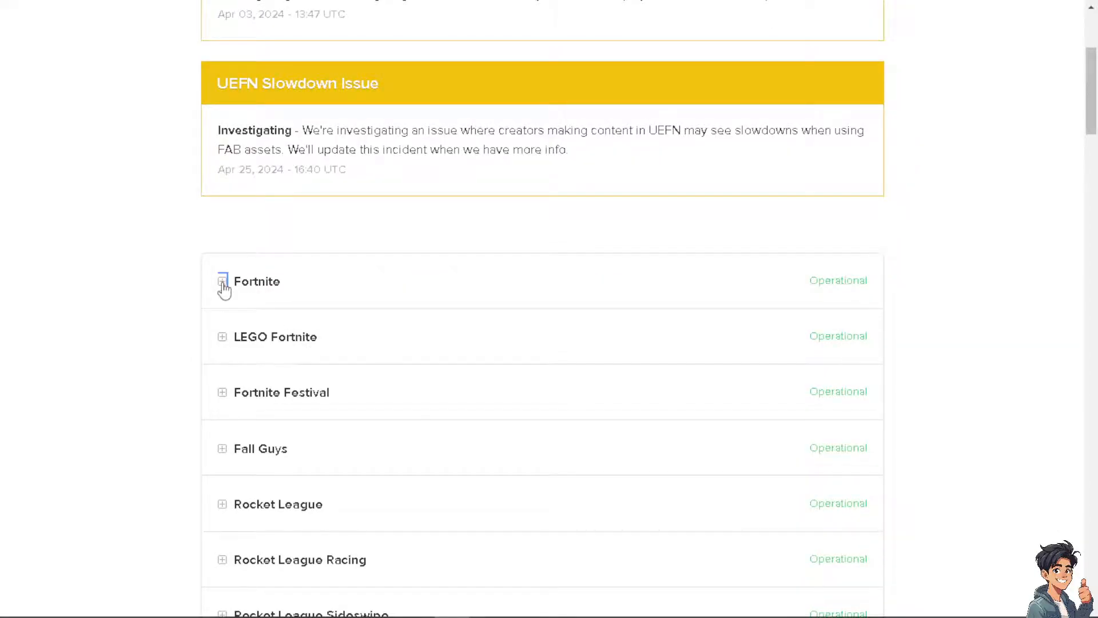
click(223, 281)
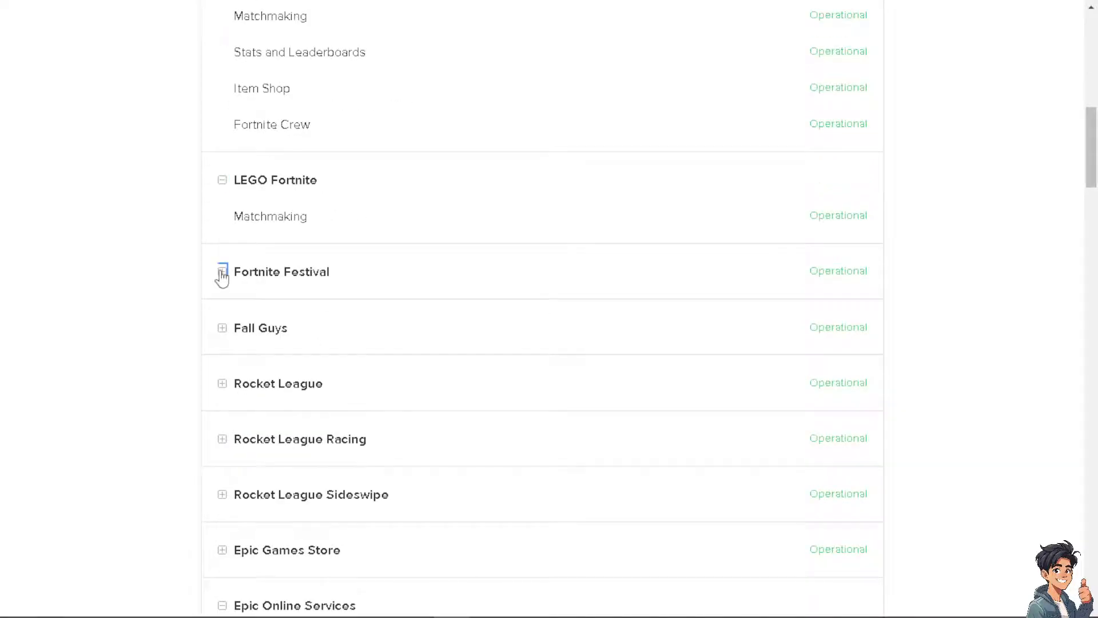
click(222, 328)
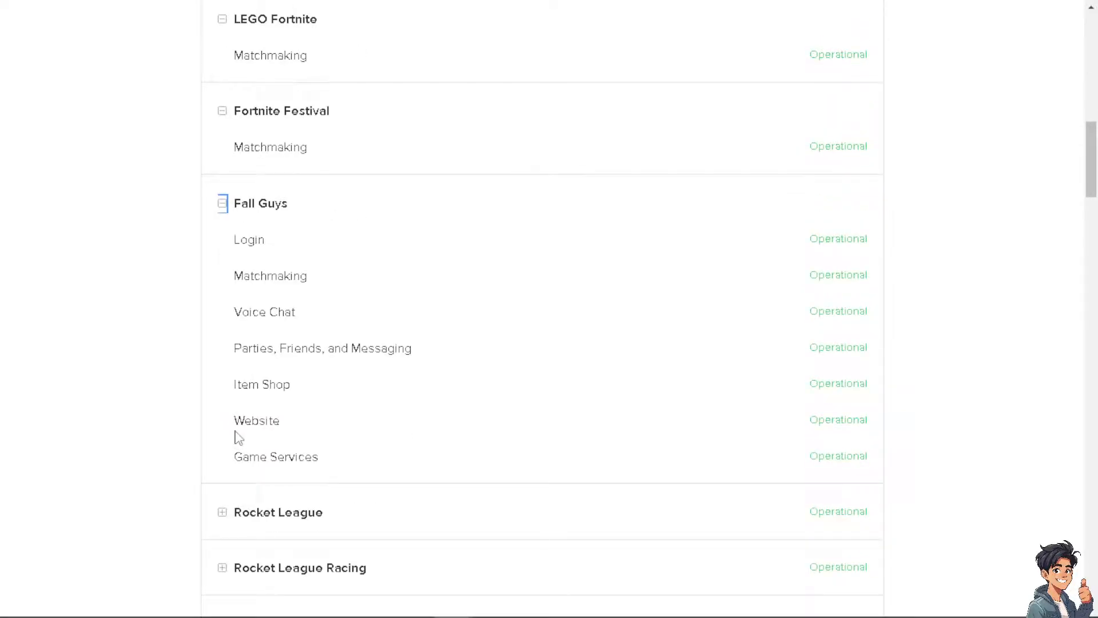
scroll(down, 3)
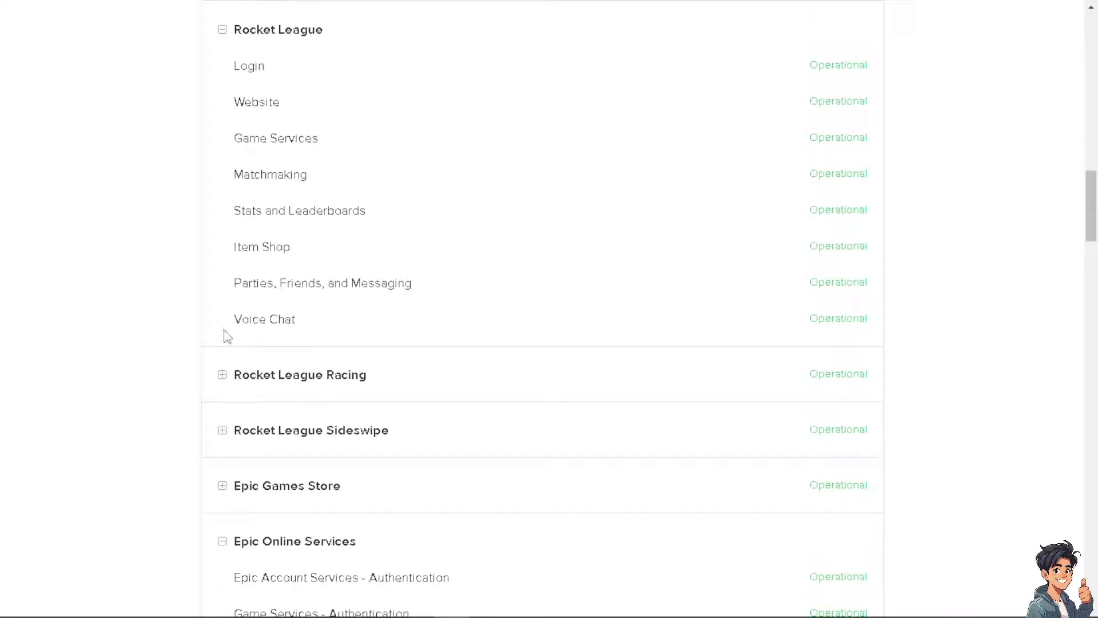
scroll(down, 3)
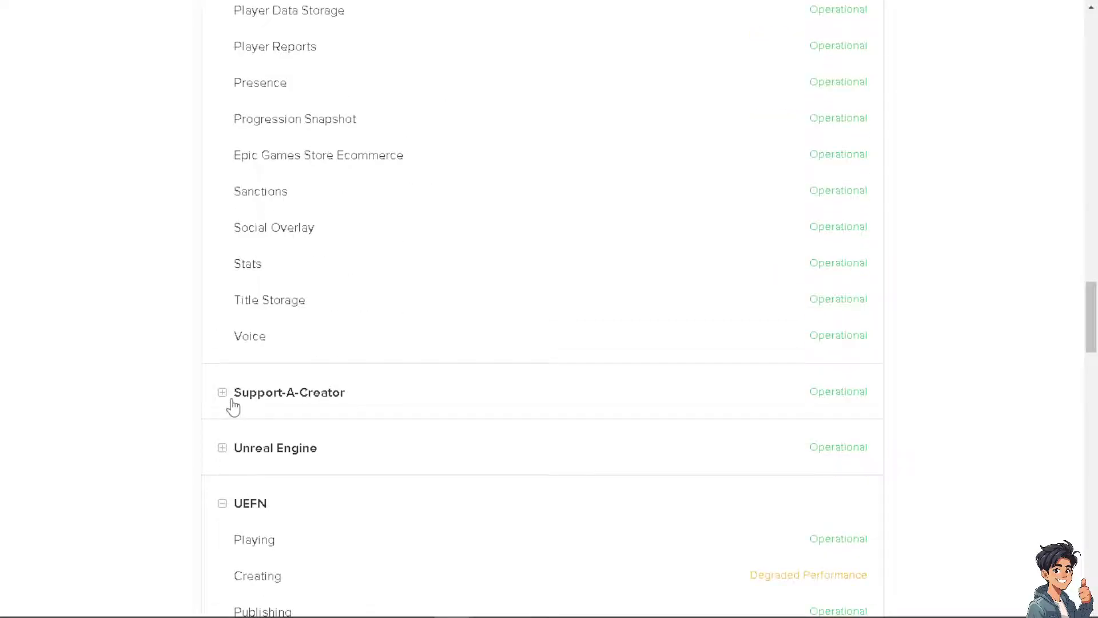
mouse_move(250, 409)
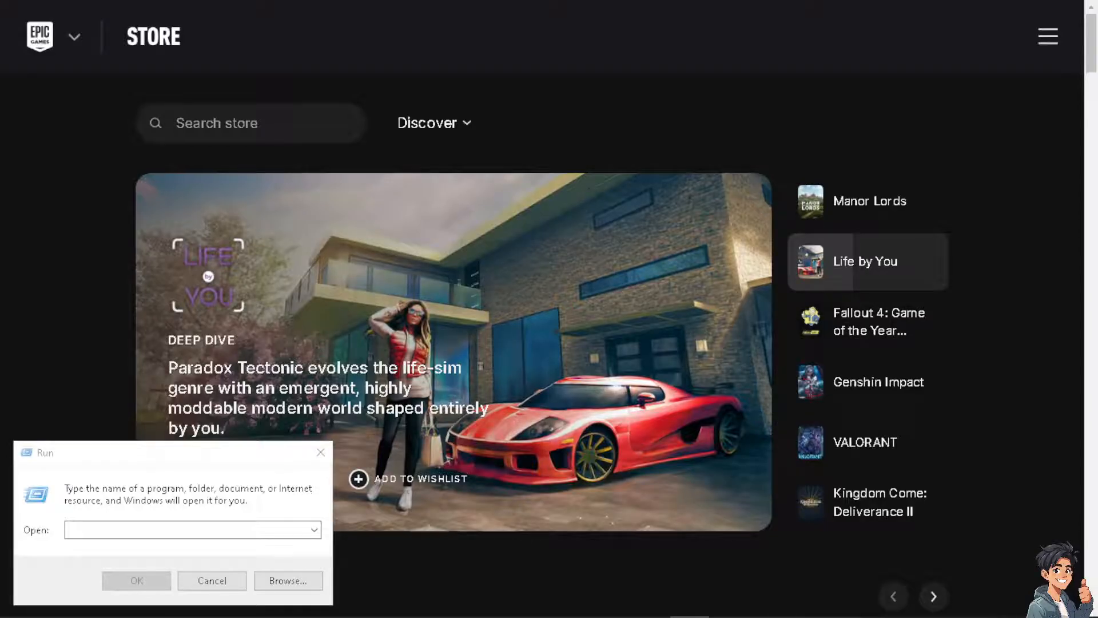
mouse_move(101, 464)
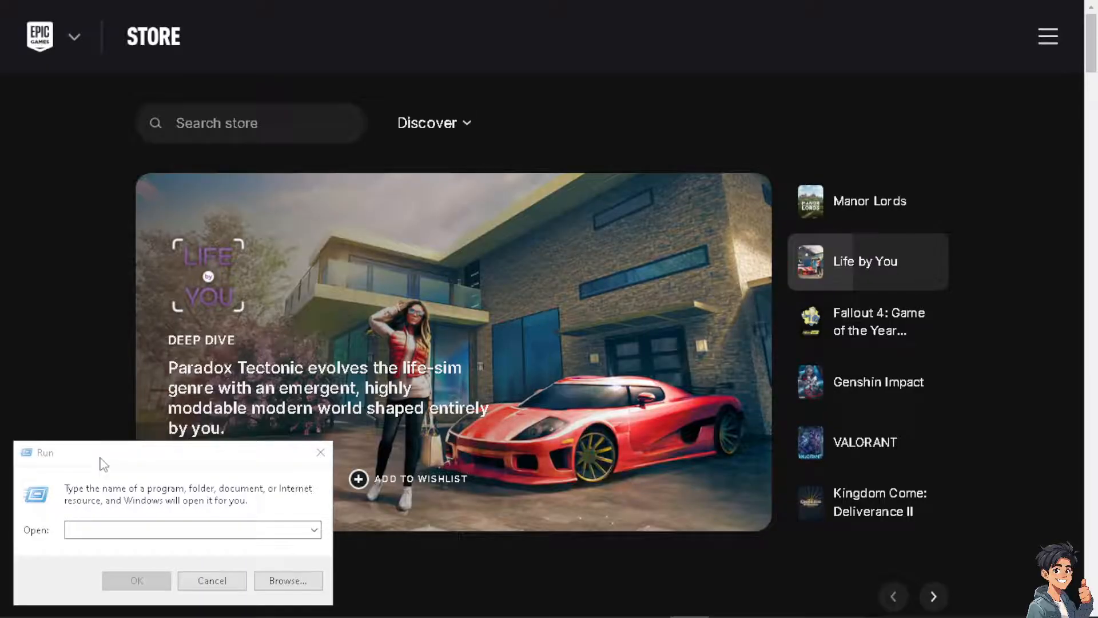
- Enter %localappdata% in Run and open the folder listing Epic Games and EpicGamesLauncher
click(188, 529)
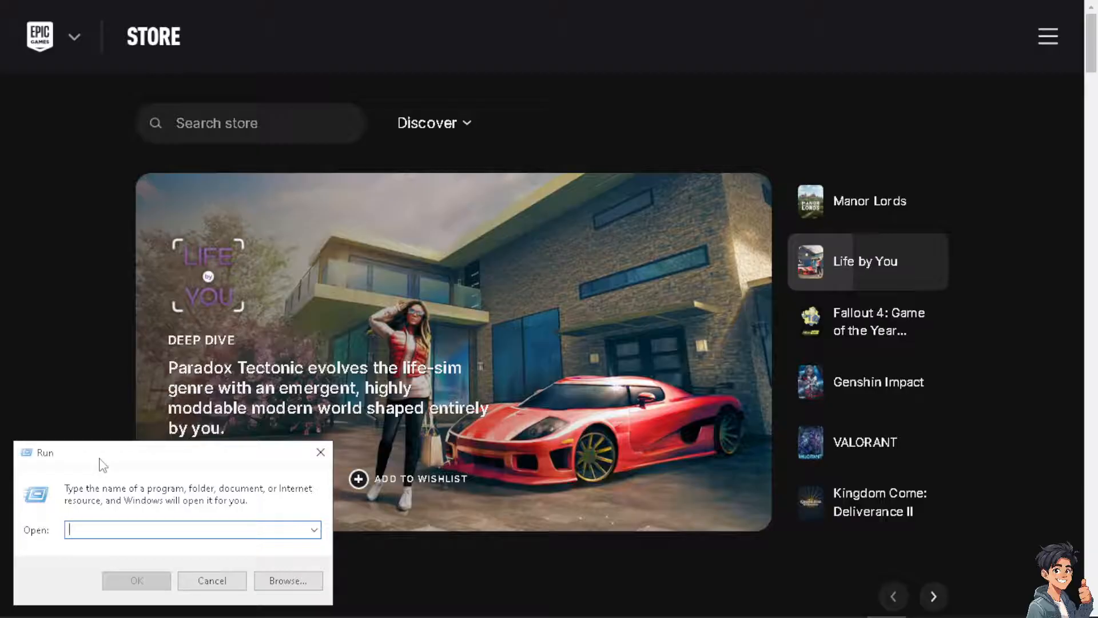
mouse_move(101, 527)
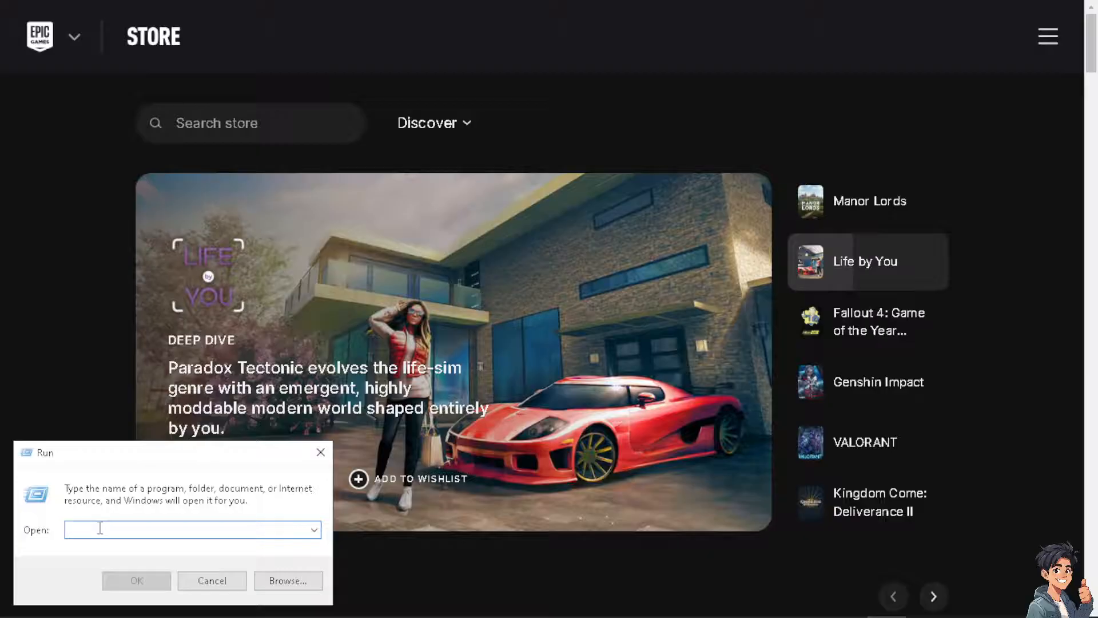
text(%)
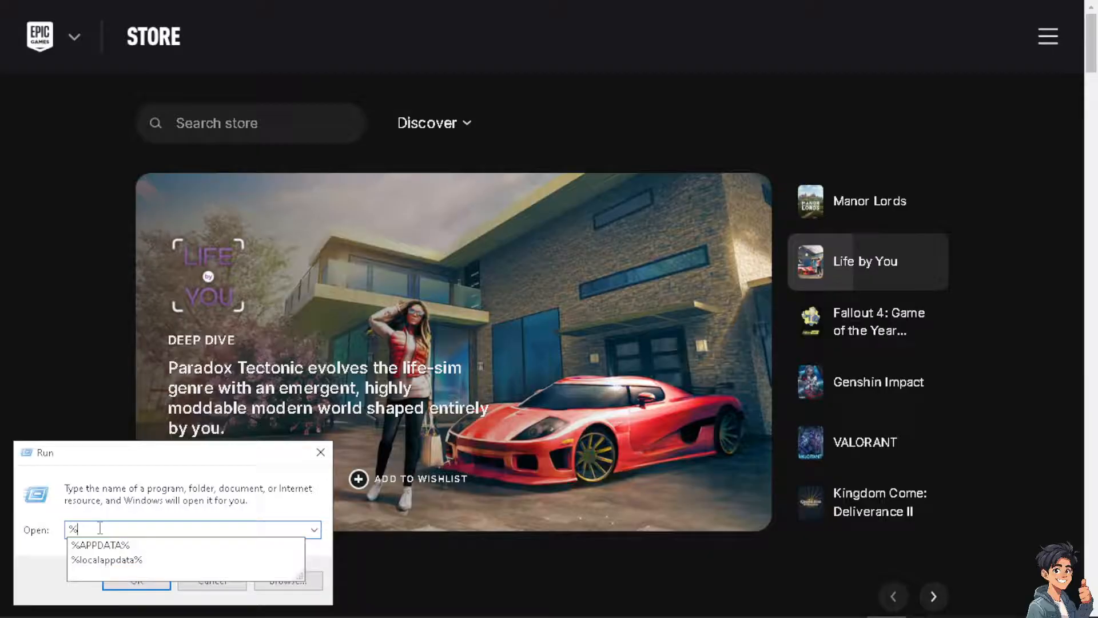
click(107, 559)
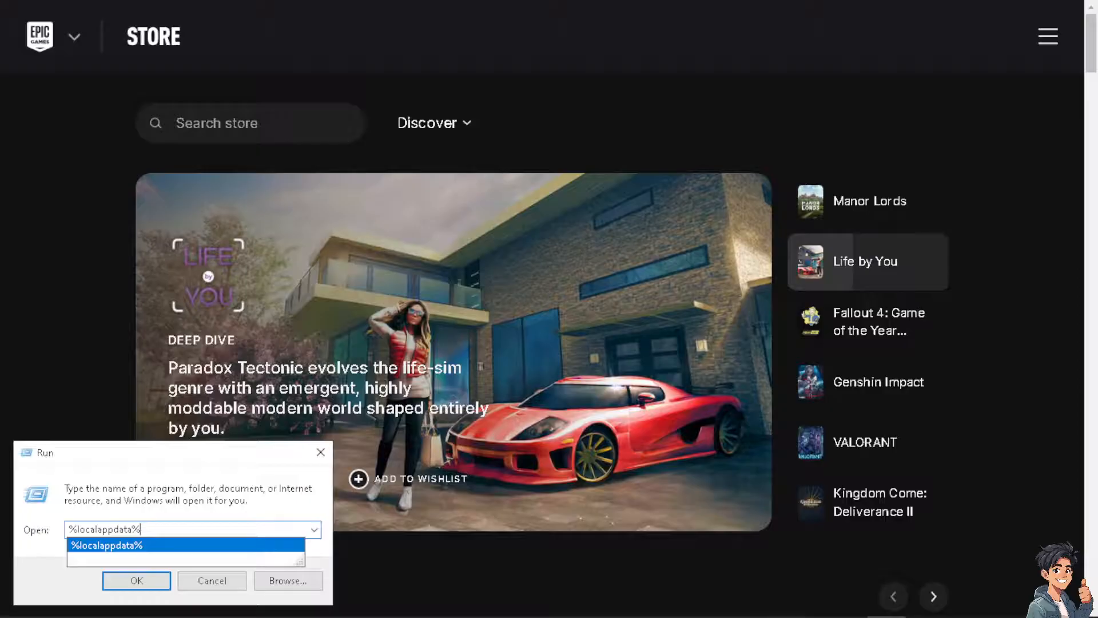
click(136, 580)
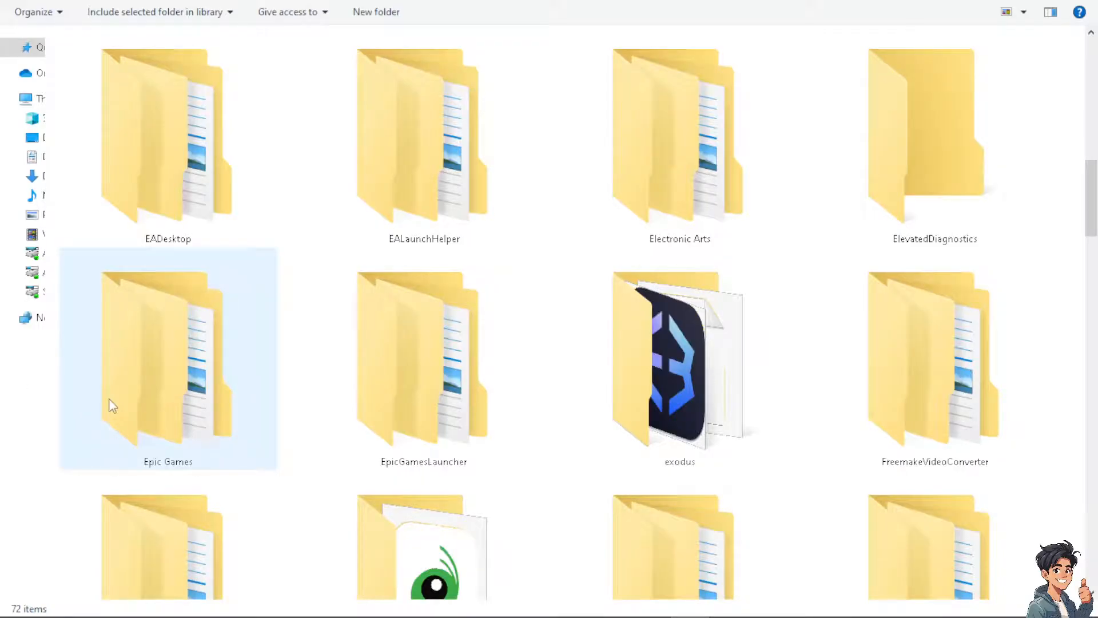
mouse_move(154, 367)
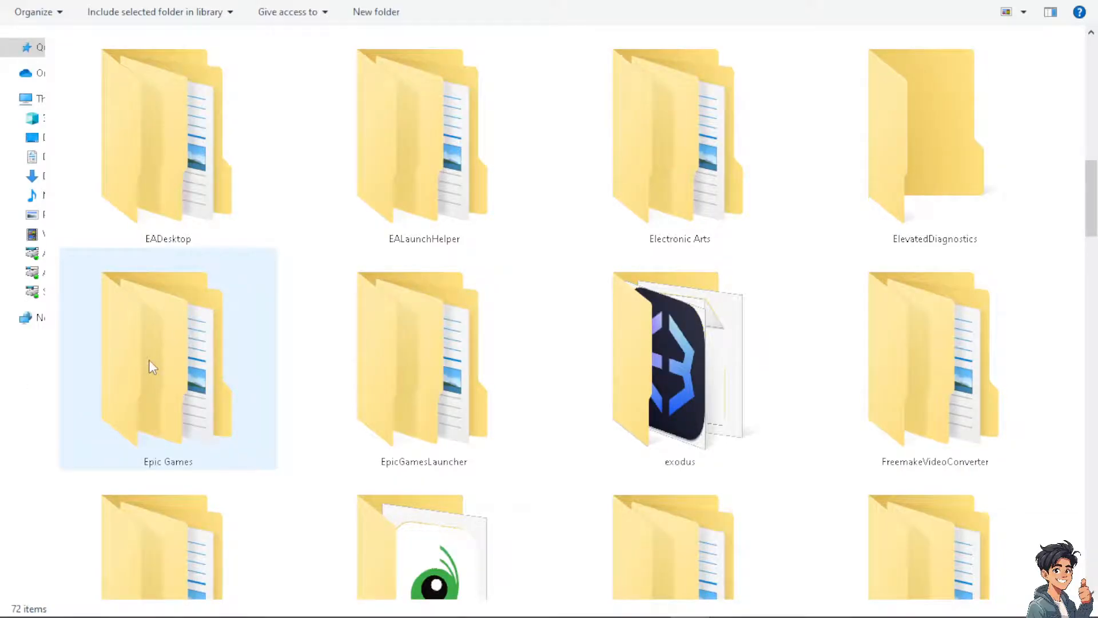
- Select the Epic Games folder in the Local AppData listing
click(423, 361)
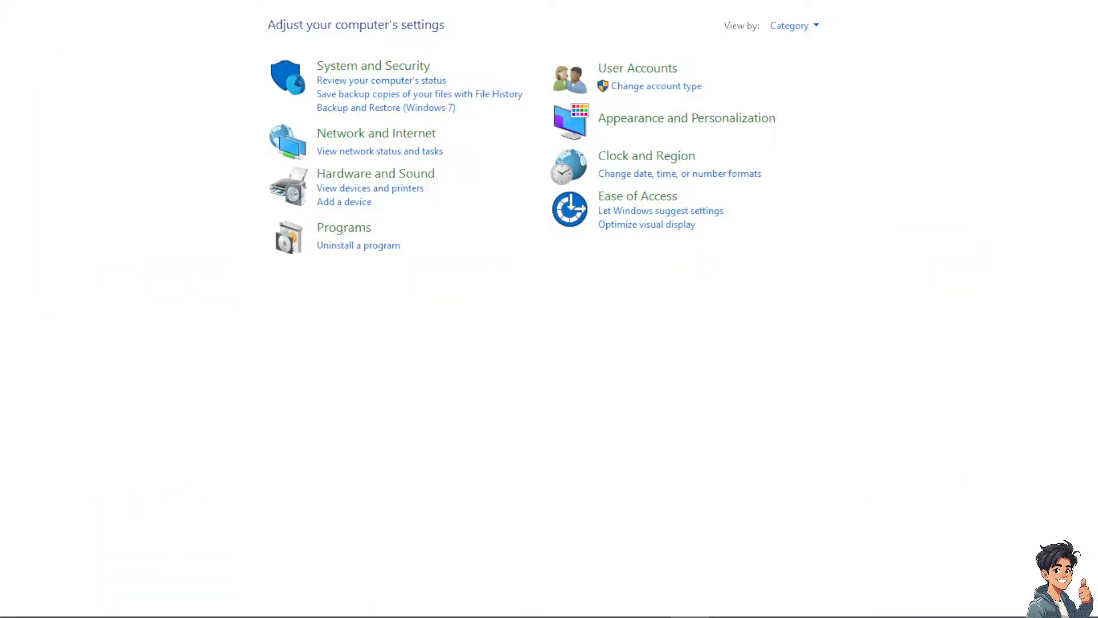
mouse_move(343, 280)
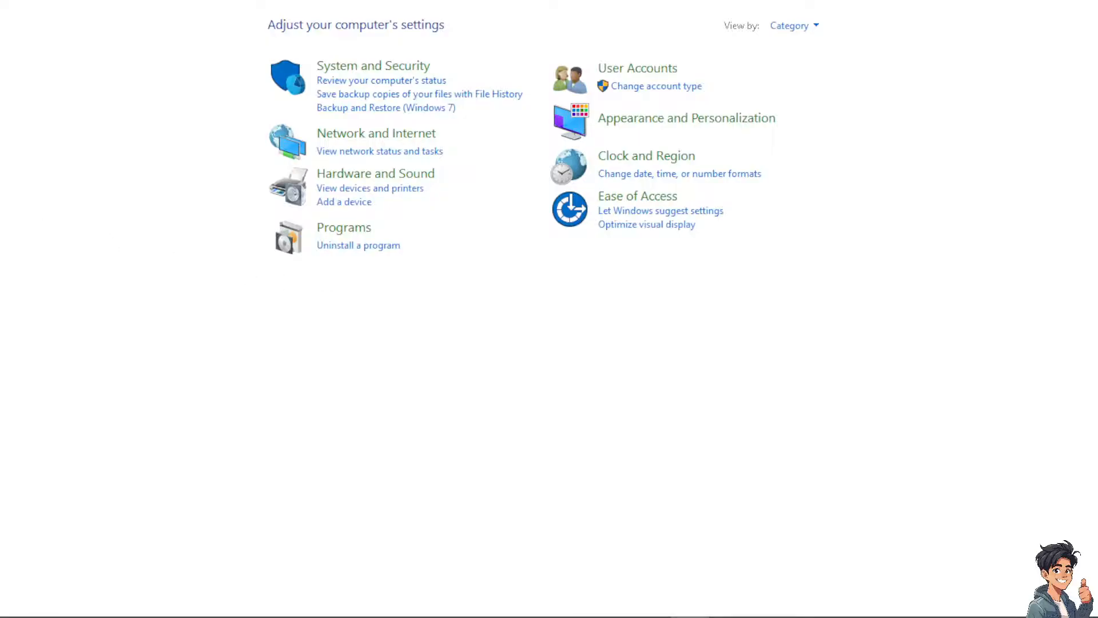
- Show the installed programs list where Epic Games Launcher can be repaired
click(358, 245)
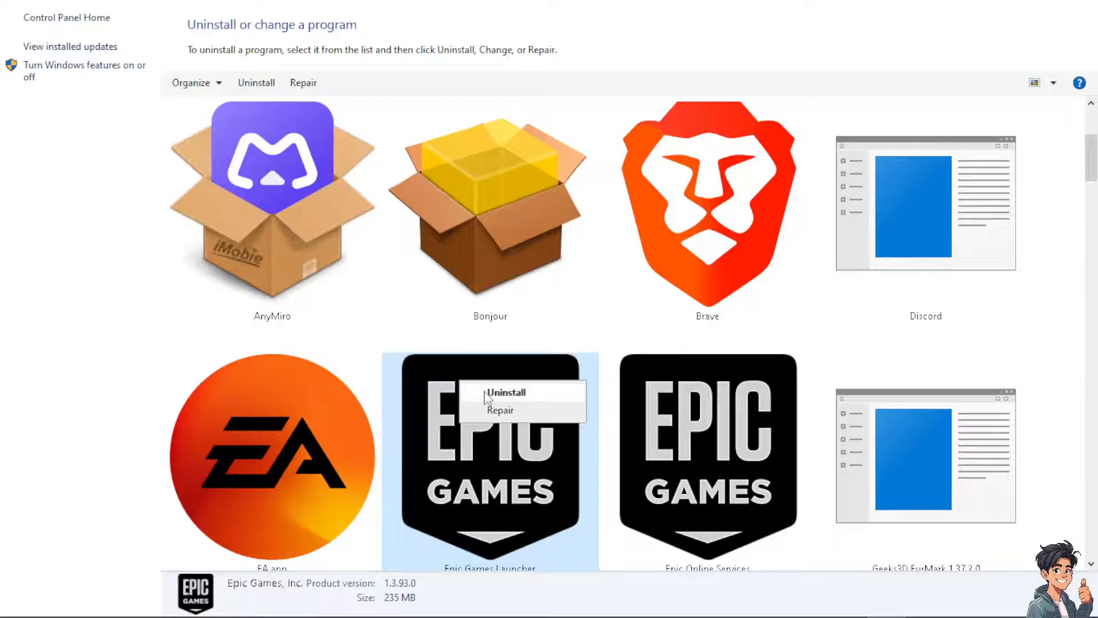
mouse_move(491, 419)
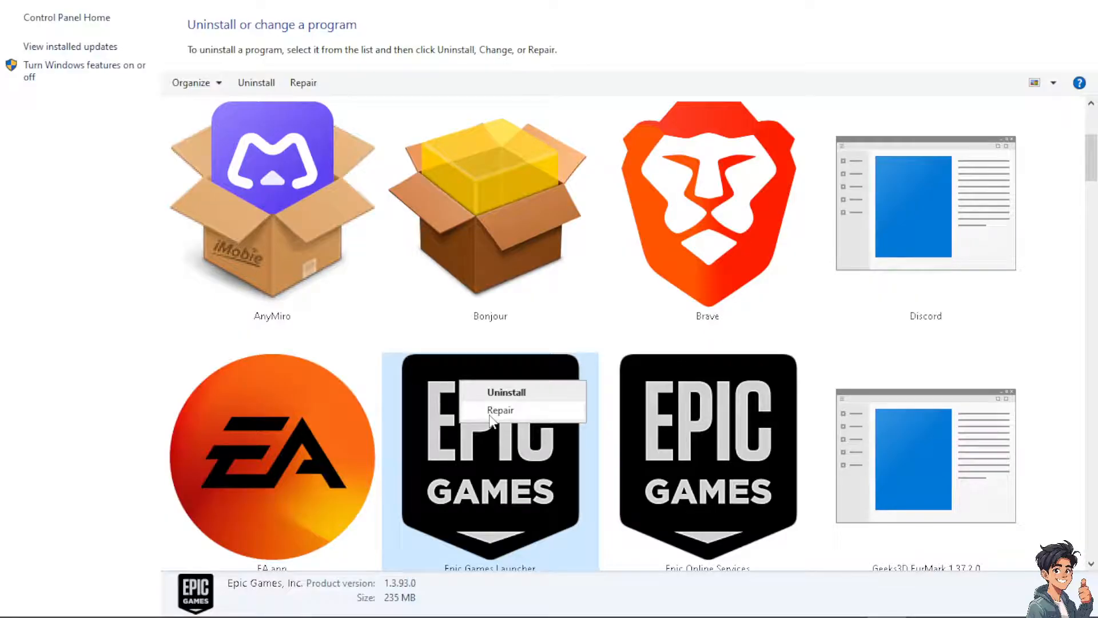
mouse_move(480, 412)
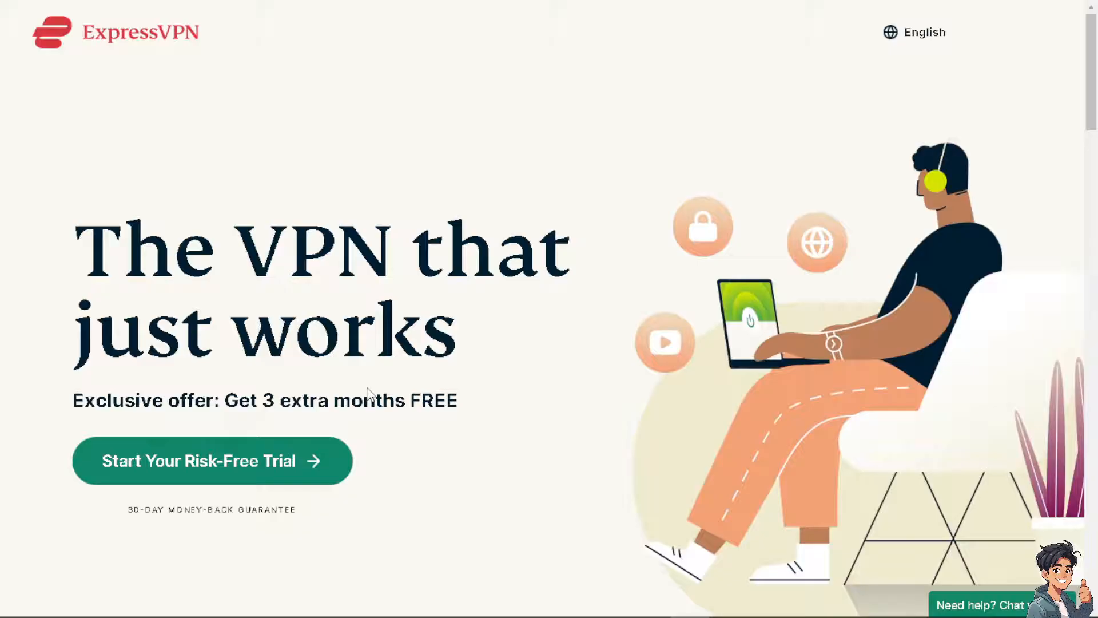
scroll(down, 3)
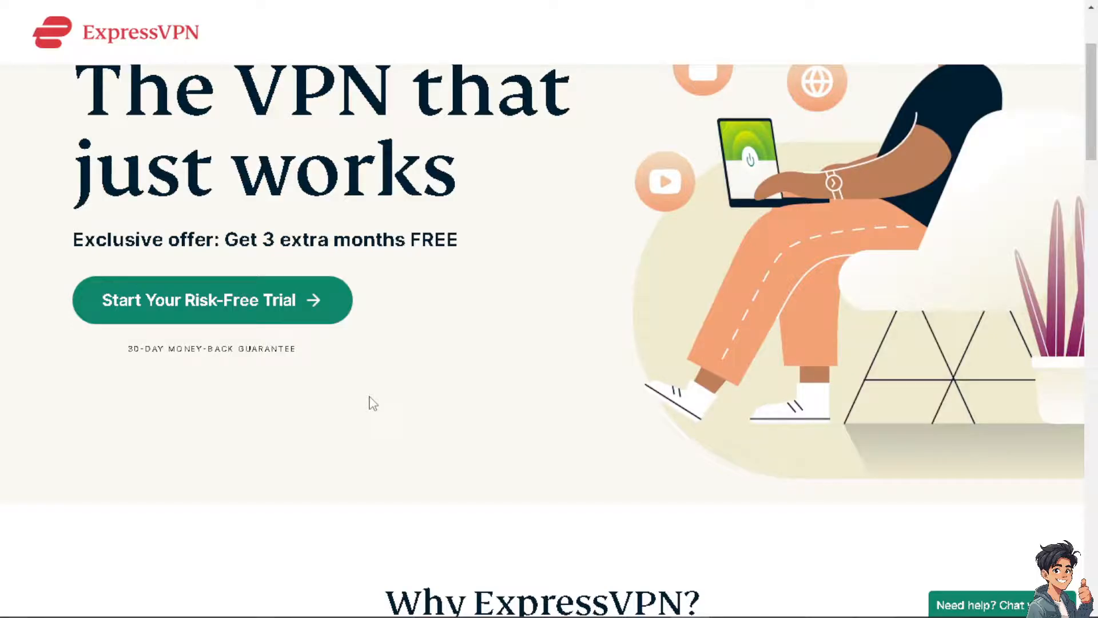
scroll(down, 3)
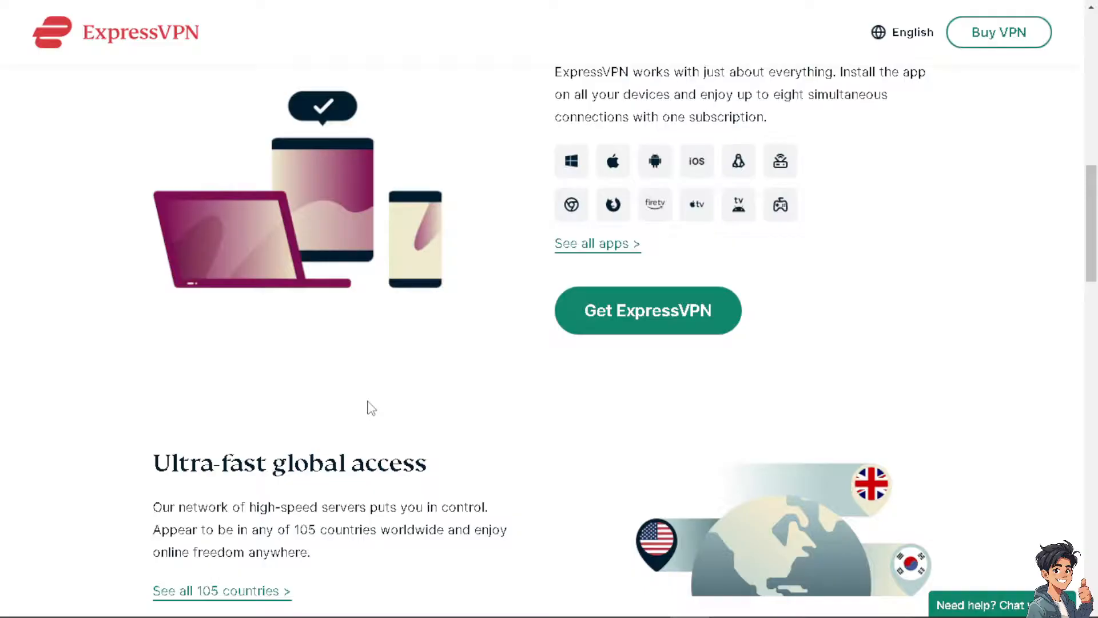
mouse_move(357, 399)
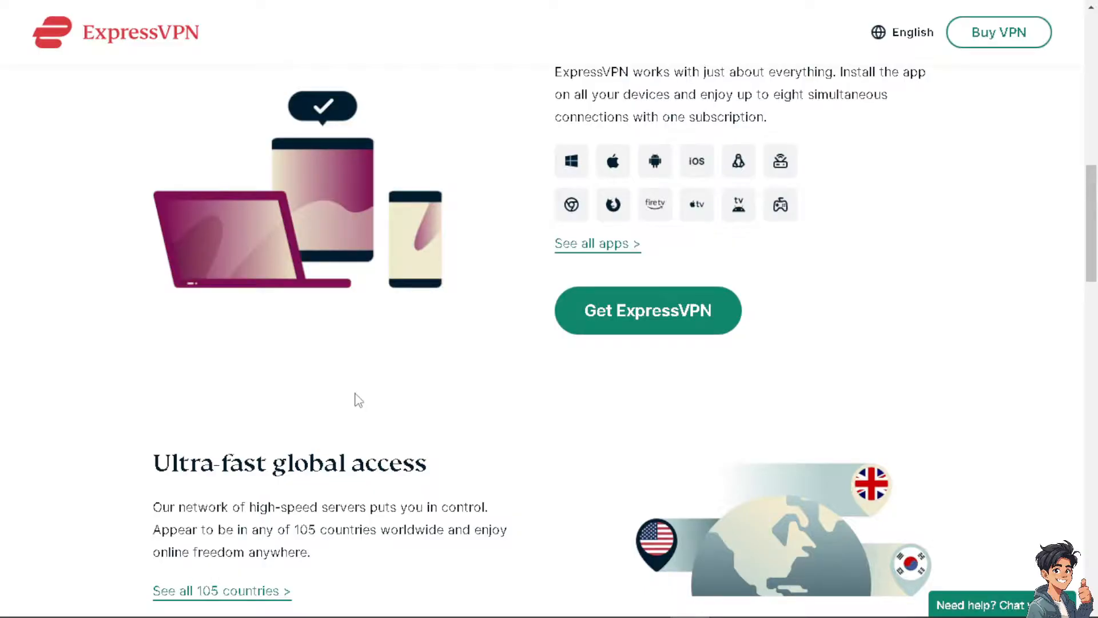
scroll(down, 3)
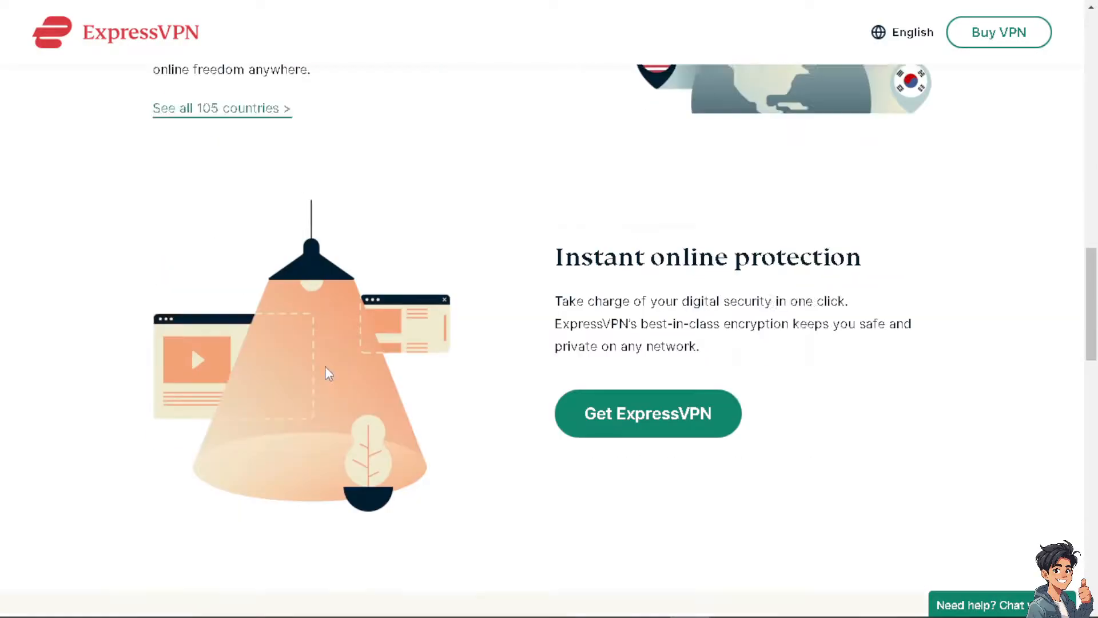
scroll(down, 3)
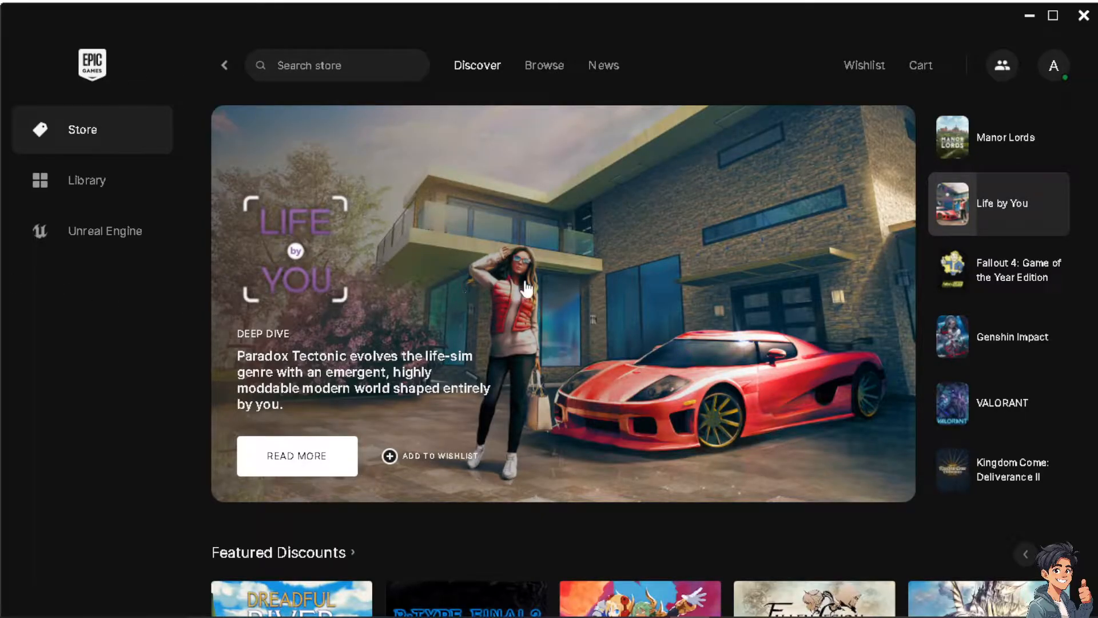
scroll(down, 3)
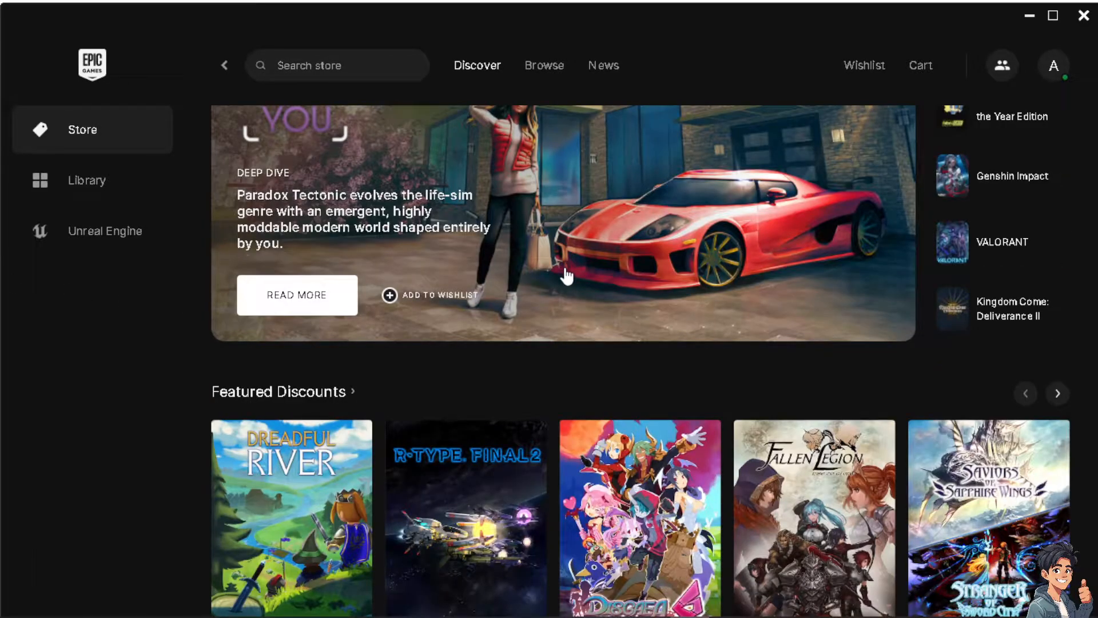
mouse_move(573, 293)
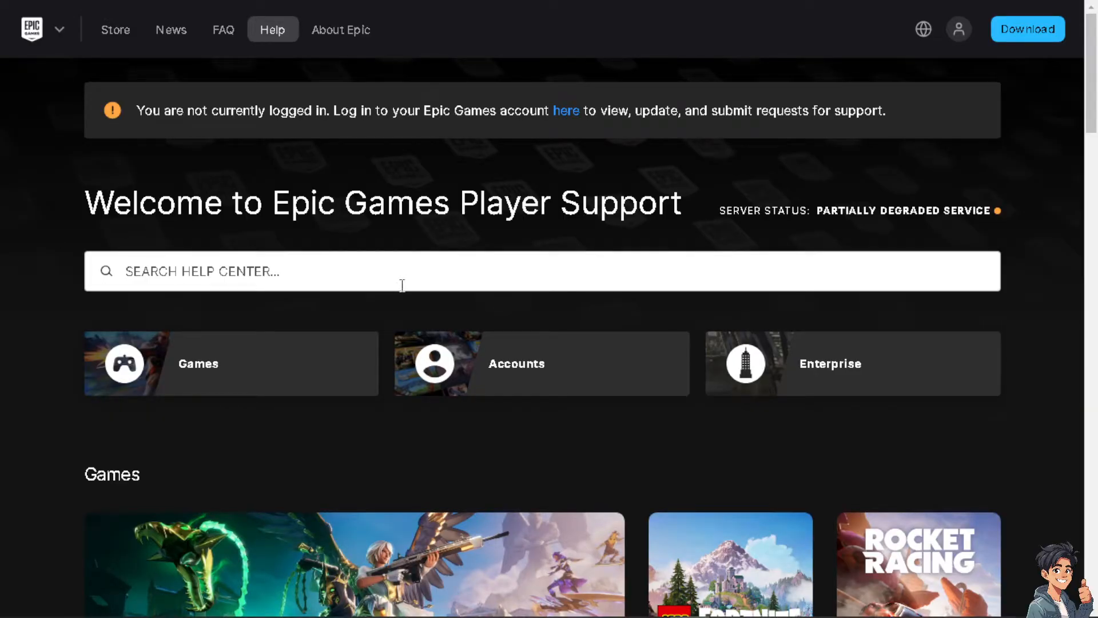
mouse_move(434, 350)
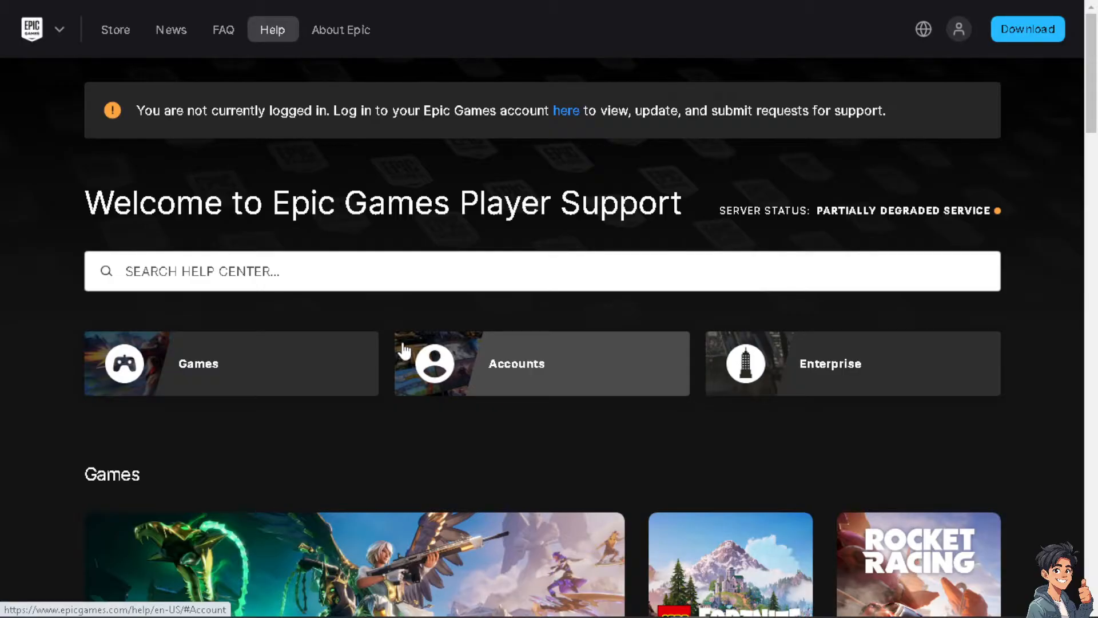
scroll(down, 3)
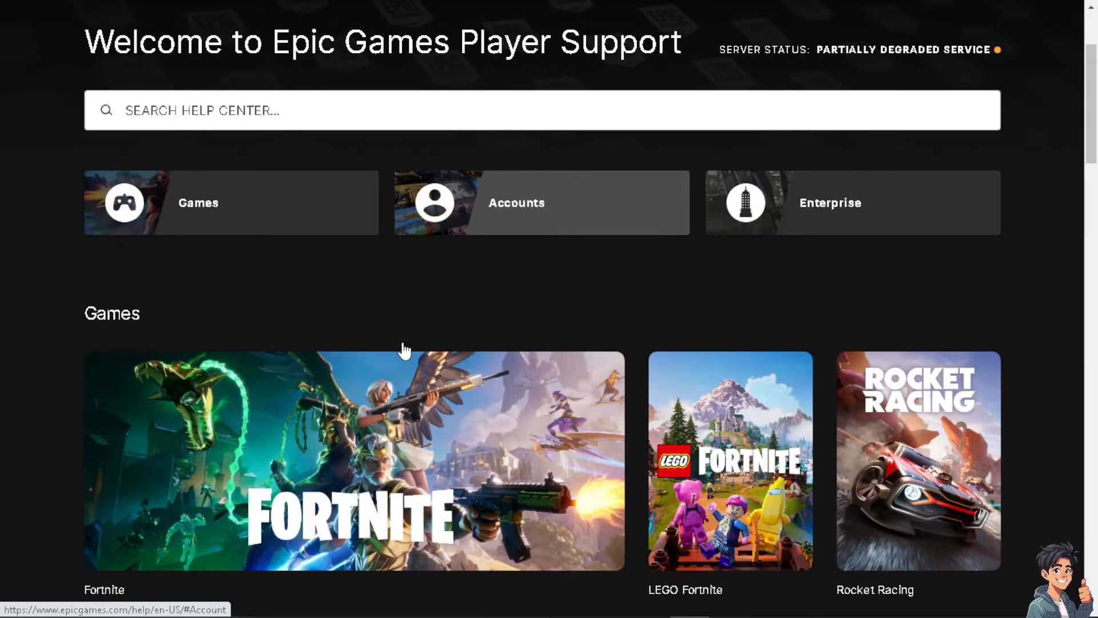
scroll(down, 3)
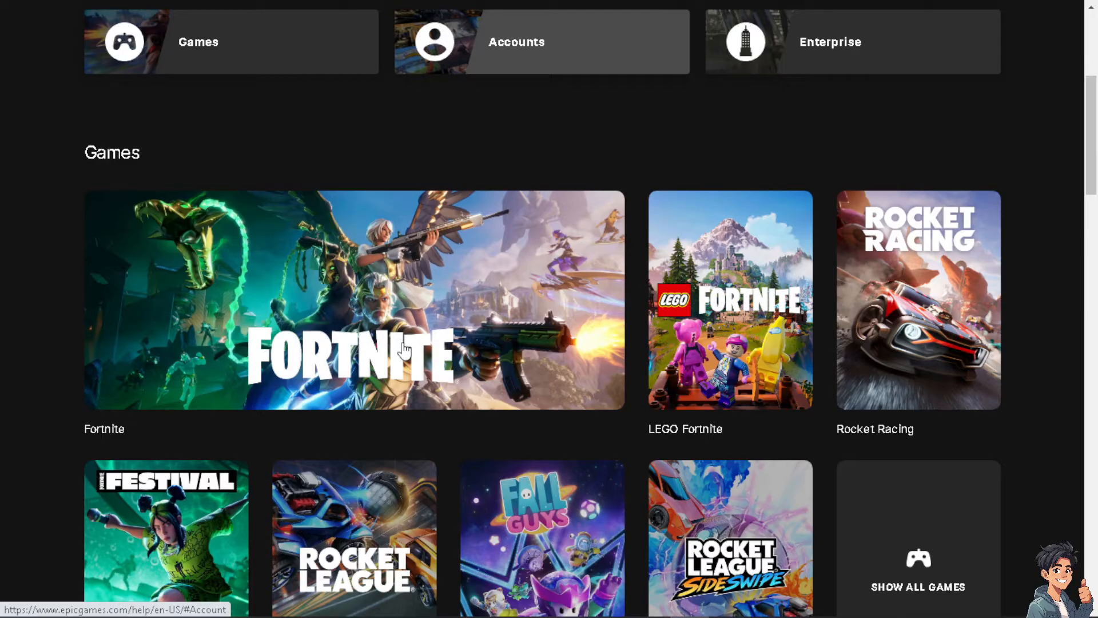
scroll(down, 3)
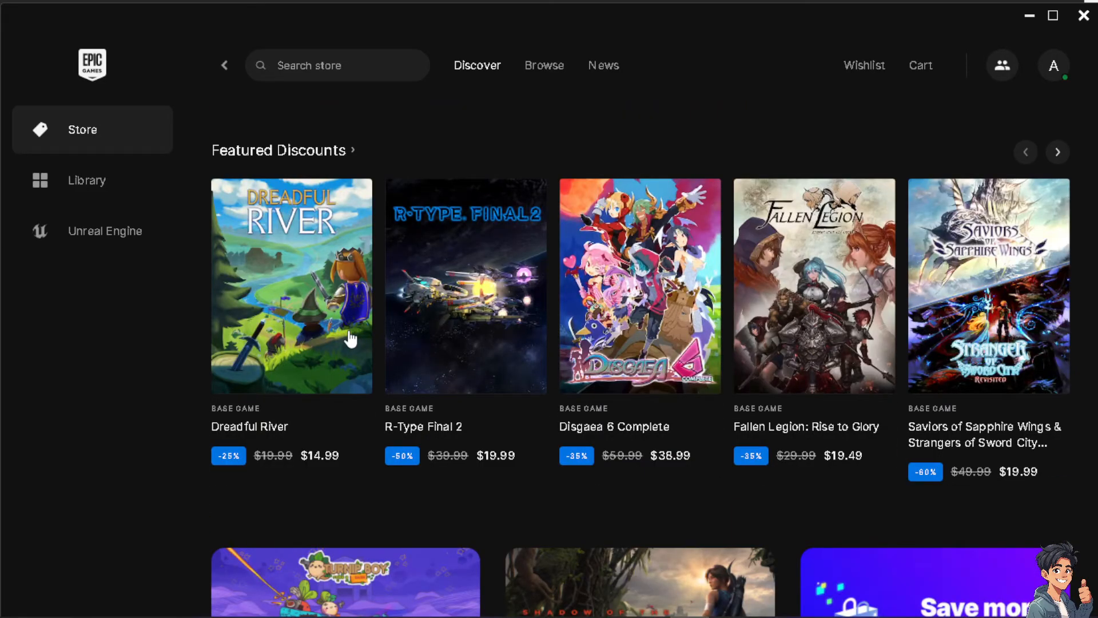
scroll(down, 3)
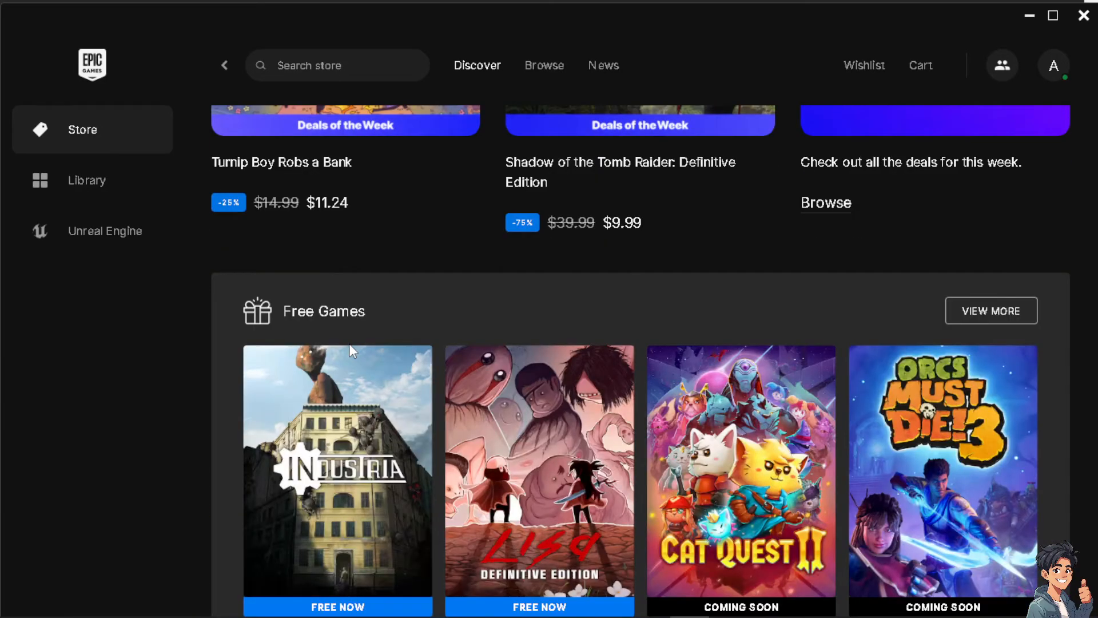
scroll(up, 3)
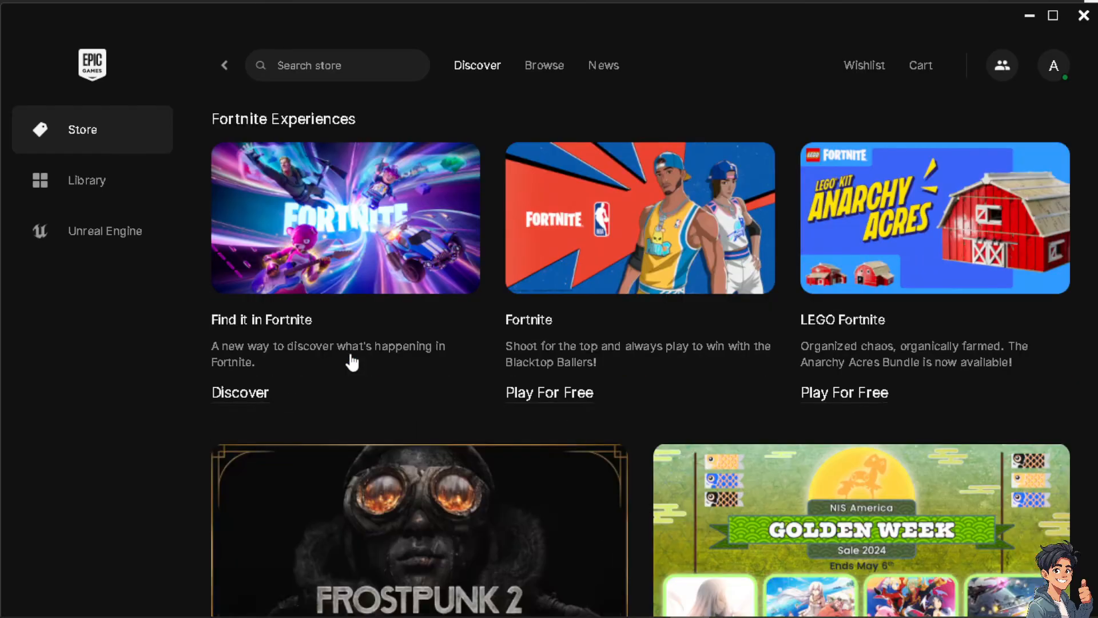
scroll(down, 3)
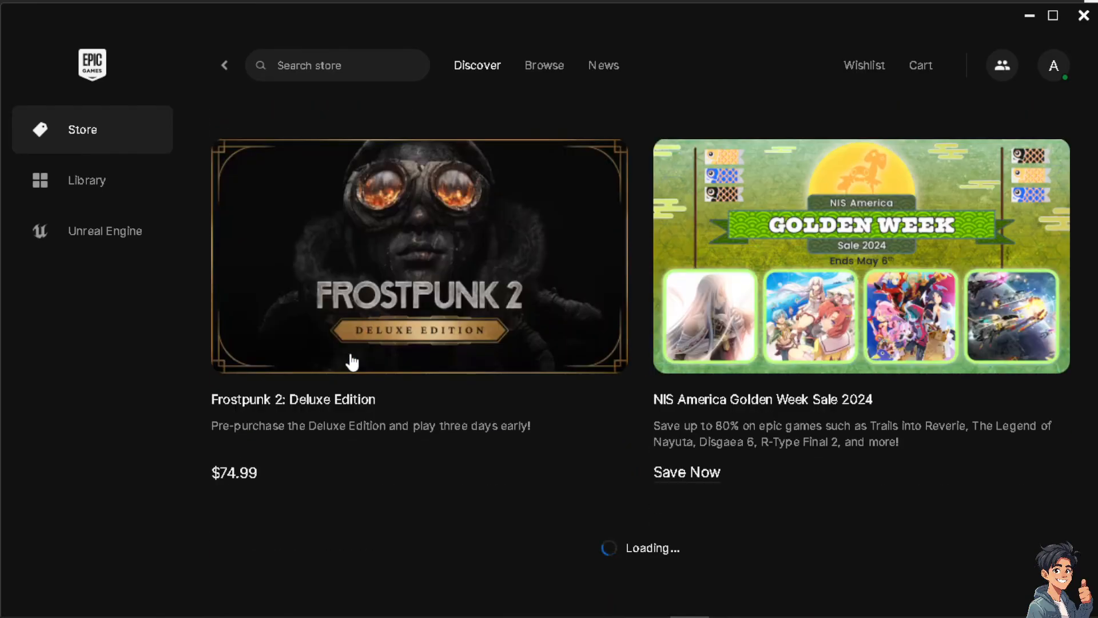